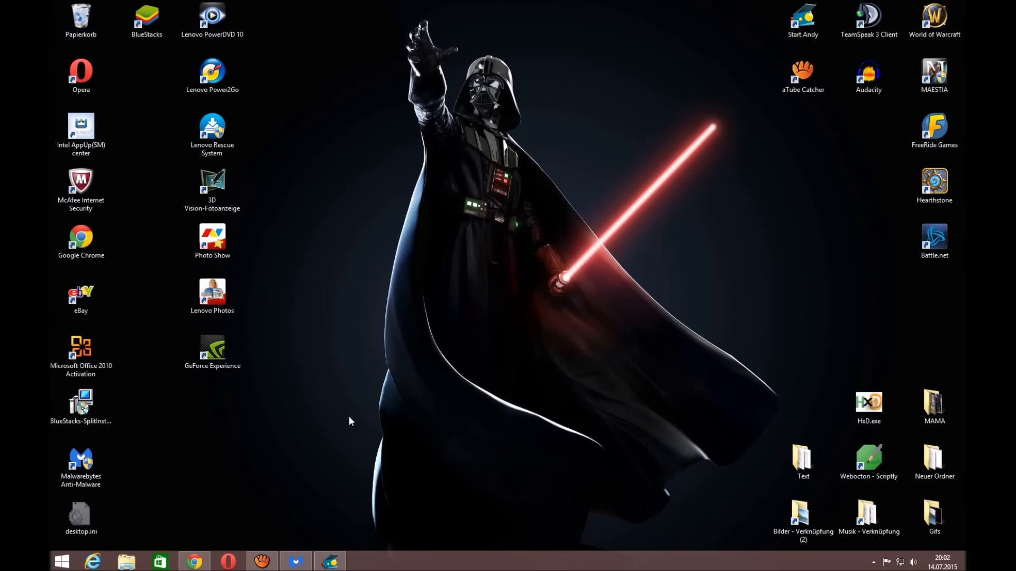
pyautogui.moveTo(324, 191)
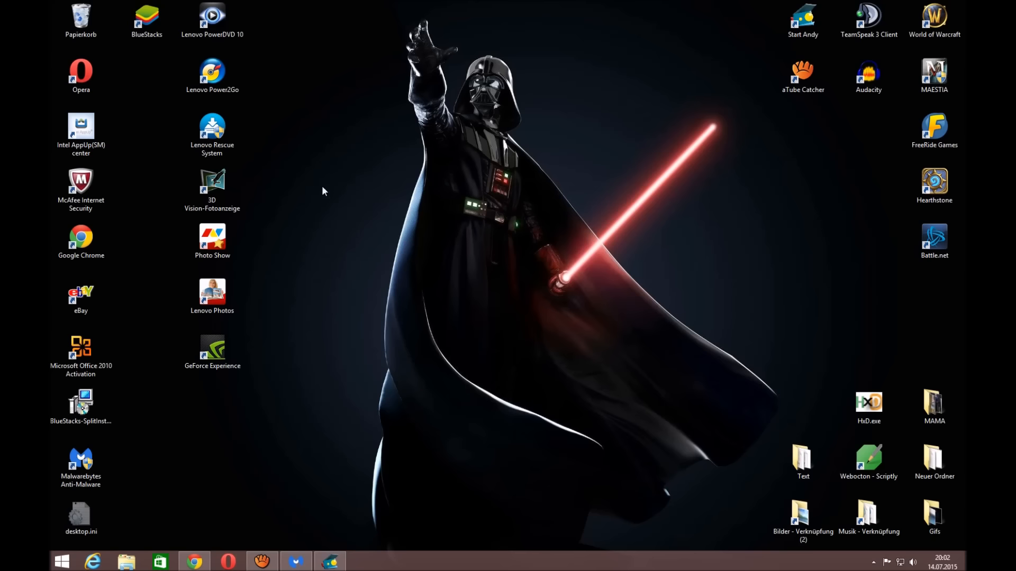
pyautogui.moveTo(252, 550)
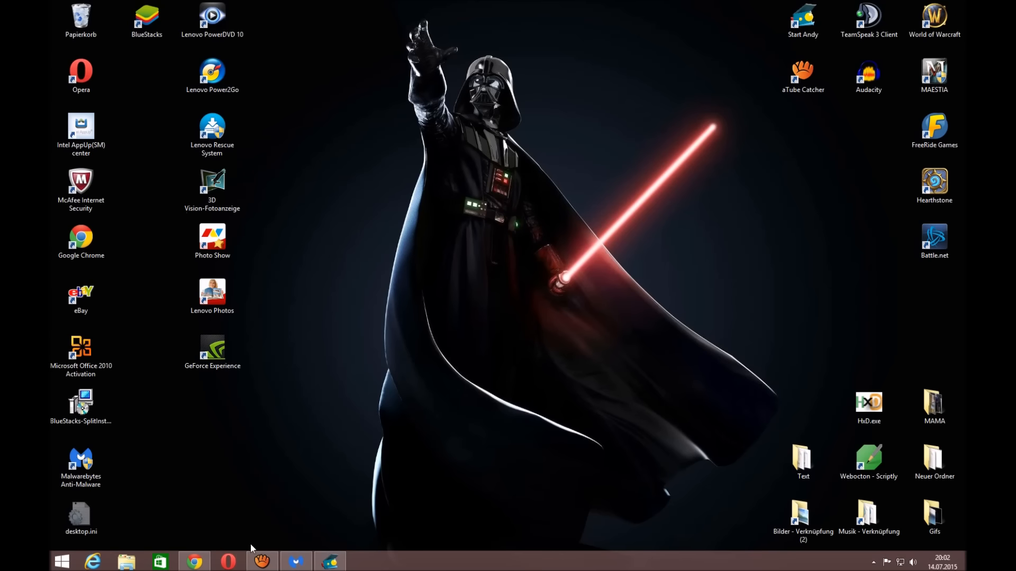
pyautogui.moveTo(270, 234)
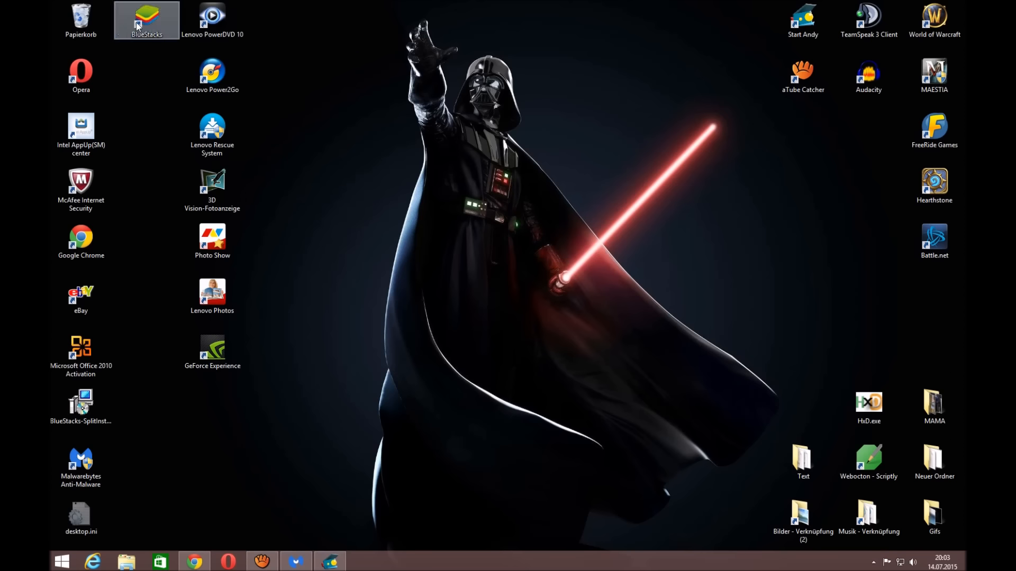
# Step: Drag the old BlueStacks desktop shortcut away from its spot to get rid of it
pyautogui.moveTo(146, 19); pyautogui.dragTo(343, 187)
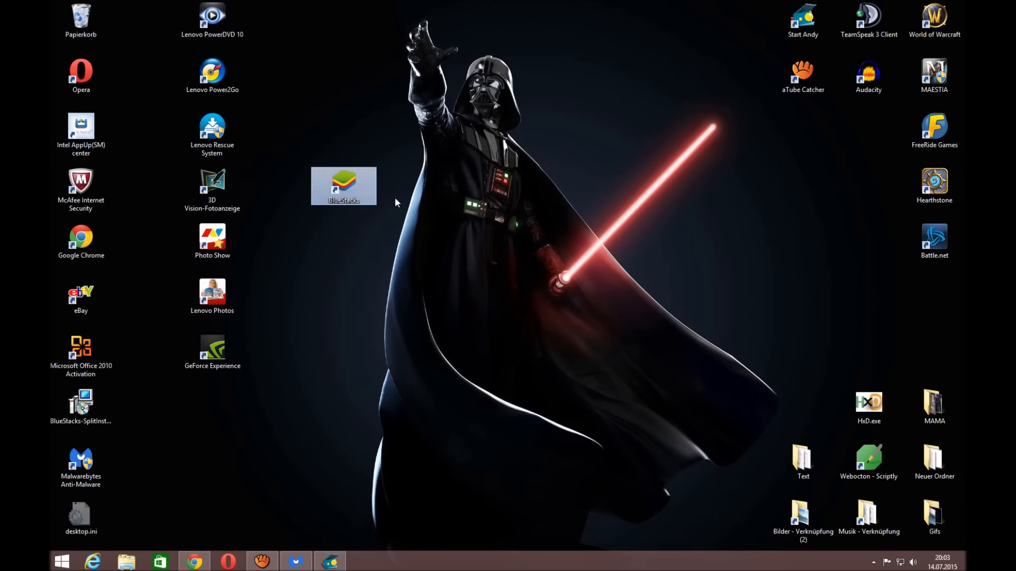
pyautogui.moveTo(419, 311)
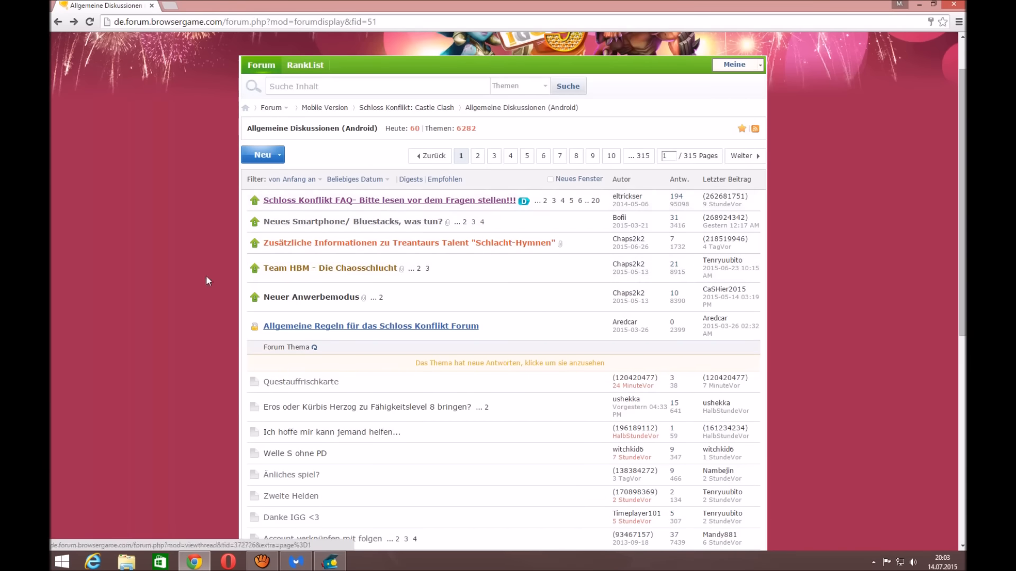
# Step: Open the 'Neues Smartphone/ Bluestacks, was tun?' thread and follow its BlueStacks download link
pyautogui.scroll(3)
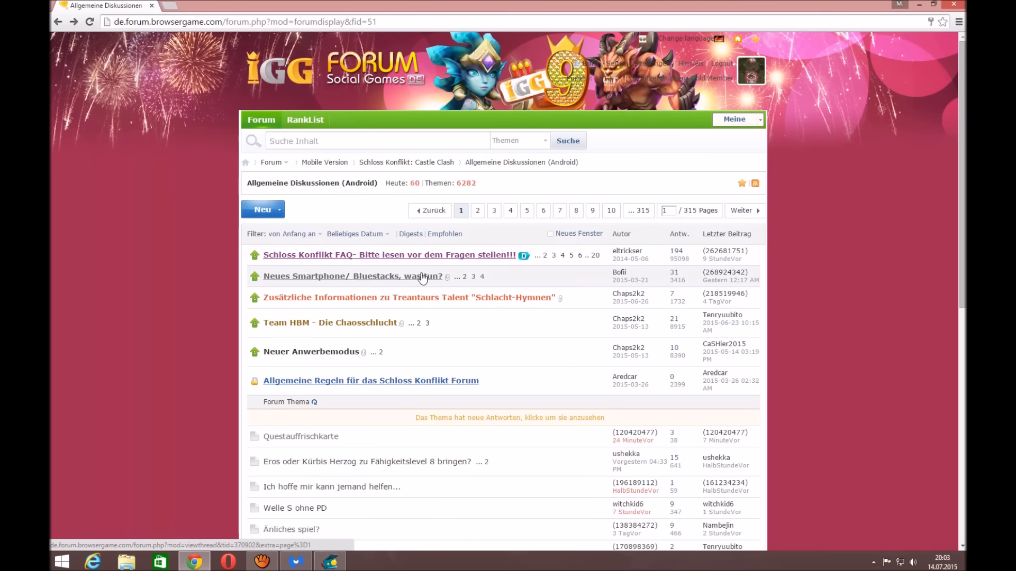
pyautogui.moveTo(380, 282)
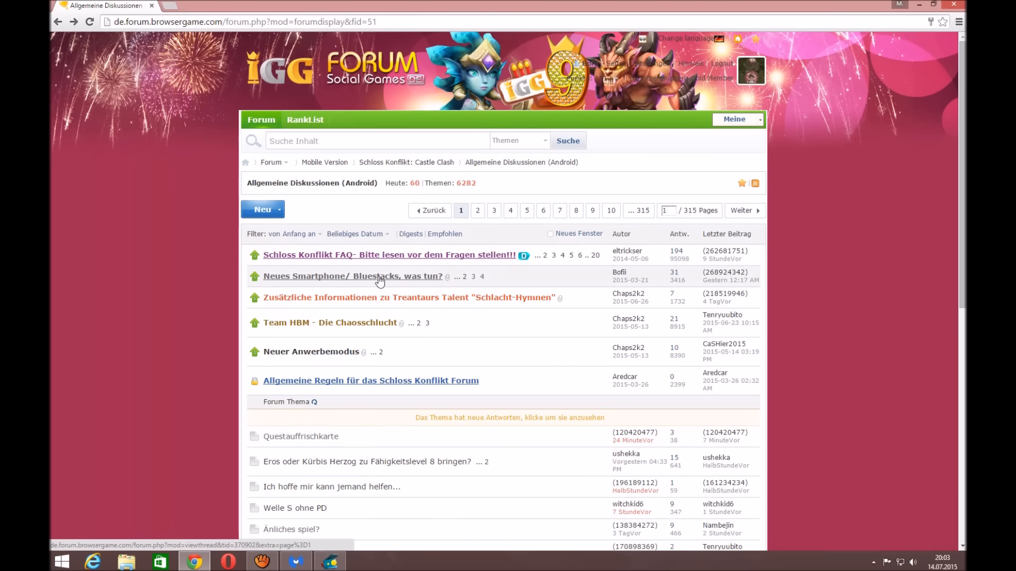
pyautogui.click(353, 276)
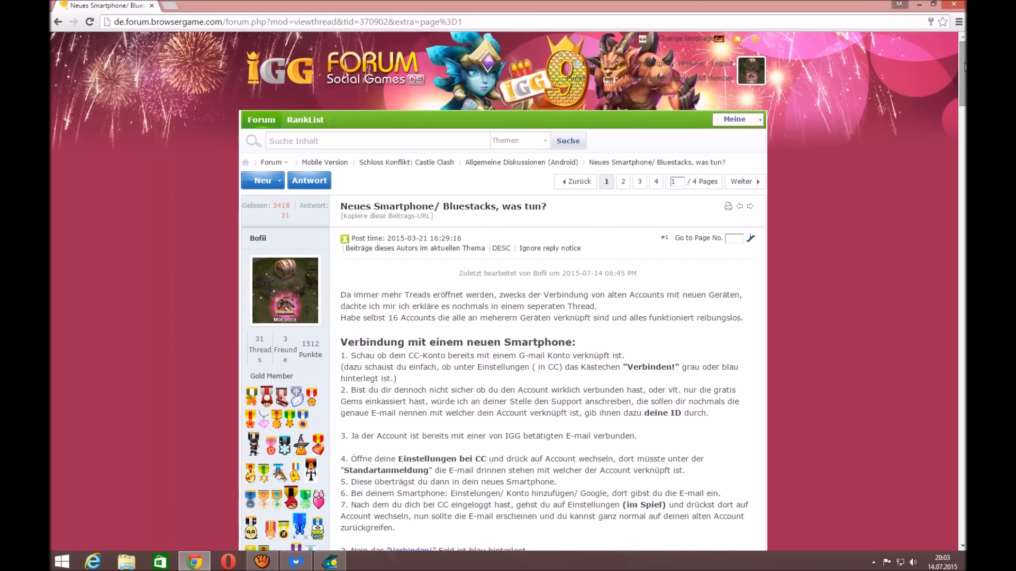
pyautogui.scroll(-3)
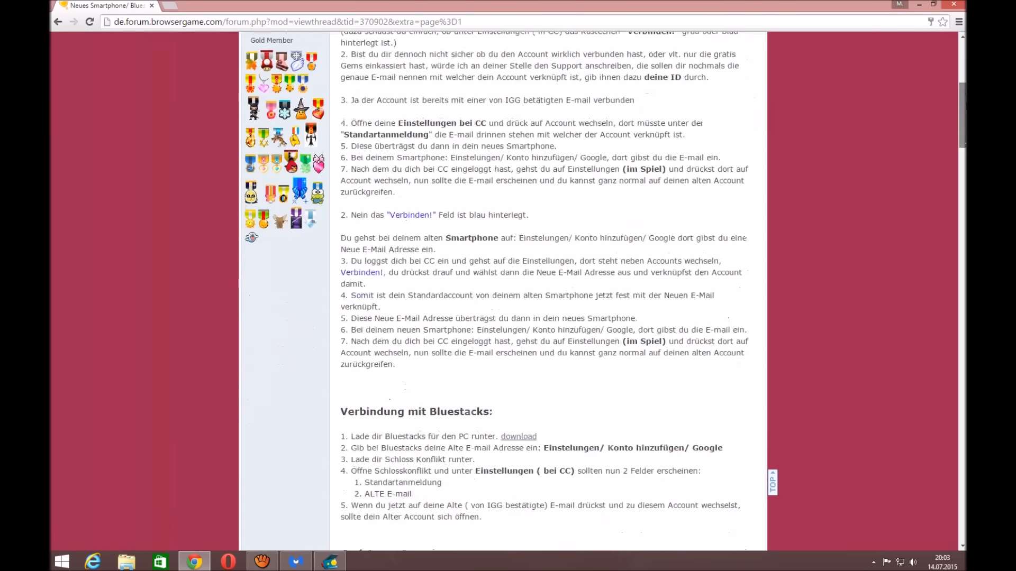
pyautogui.scroll(-3)
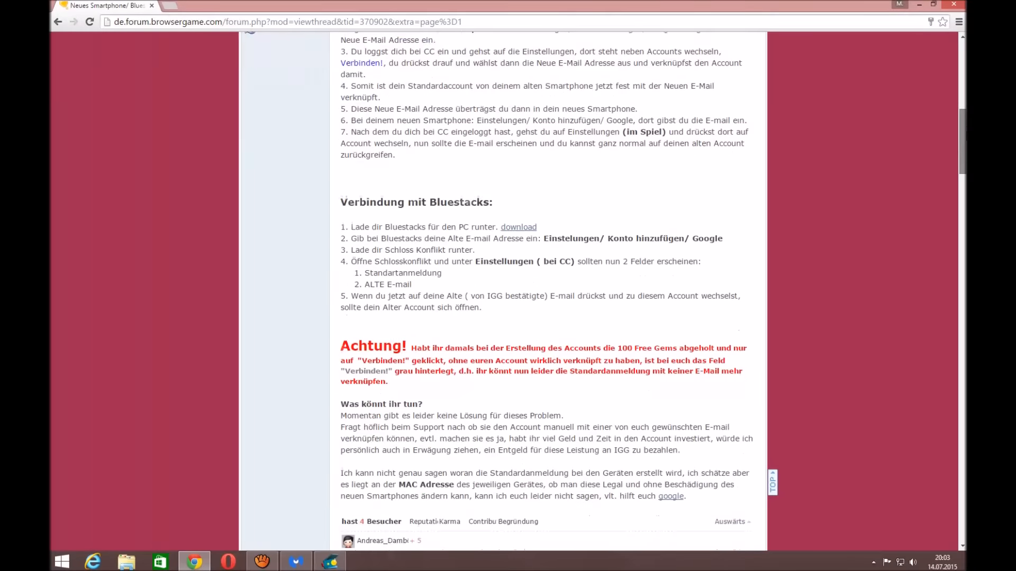
pyautogui.scroll(-3)
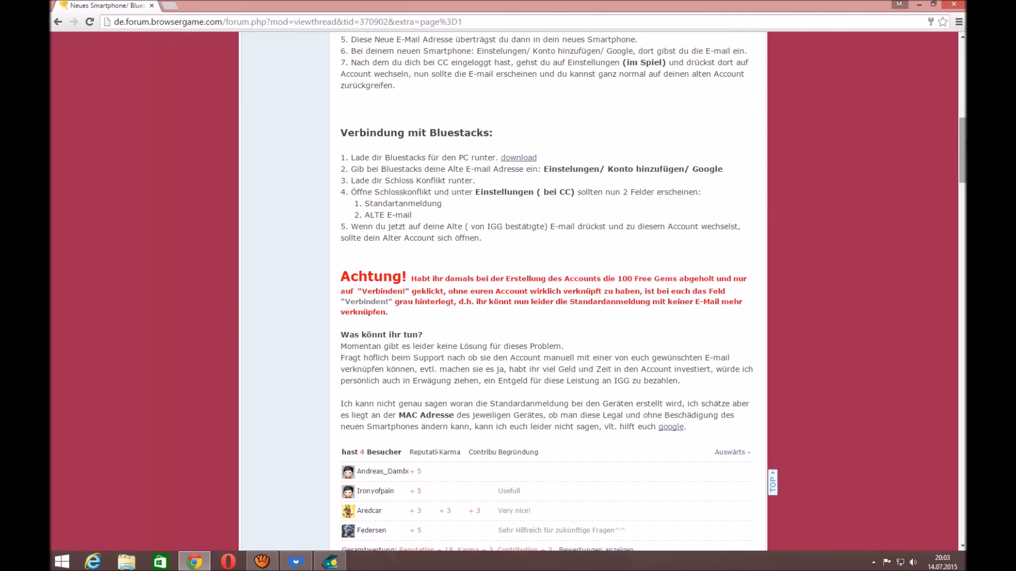
pyautogui.moveTo(854, 140)
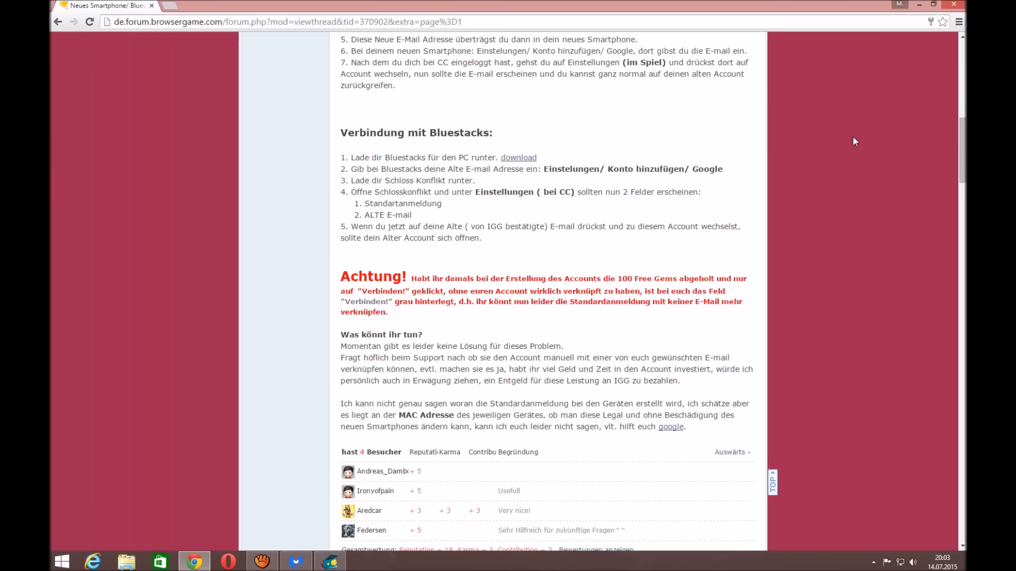
pyautogui.moveTo(521, 160)
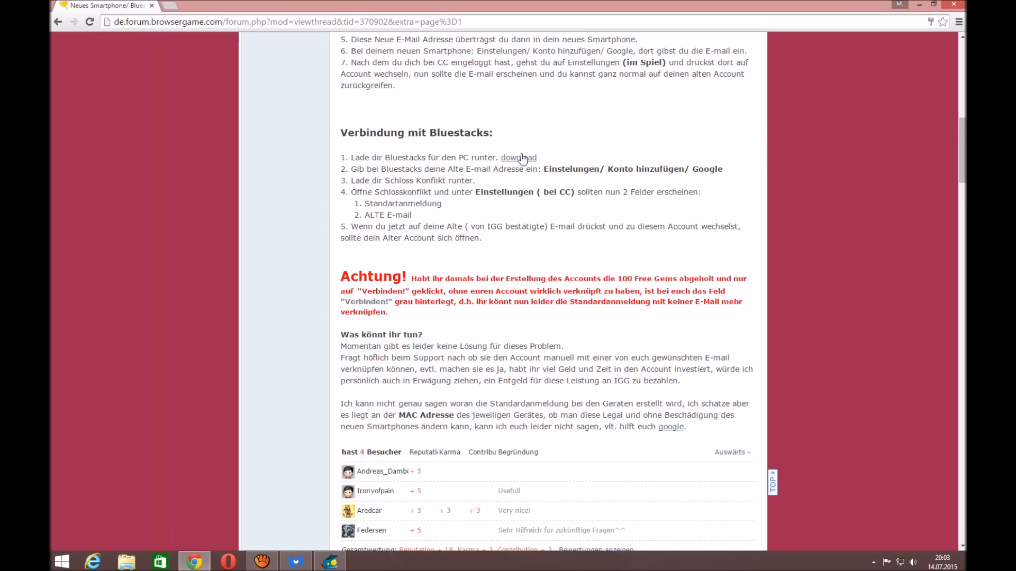
pyautogui.moveTo(482, 124)
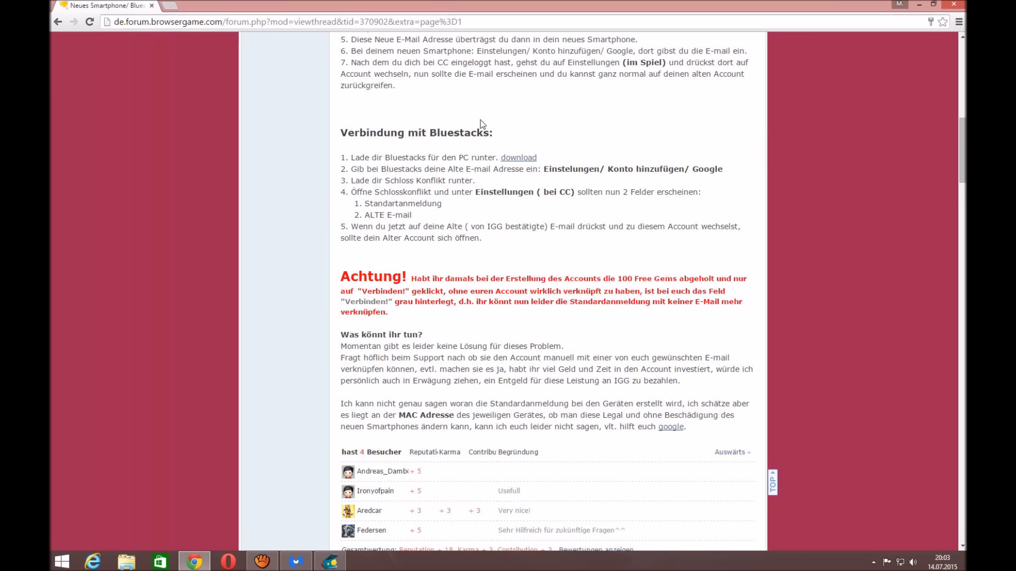
pyautogui.moveTo(474, 149)
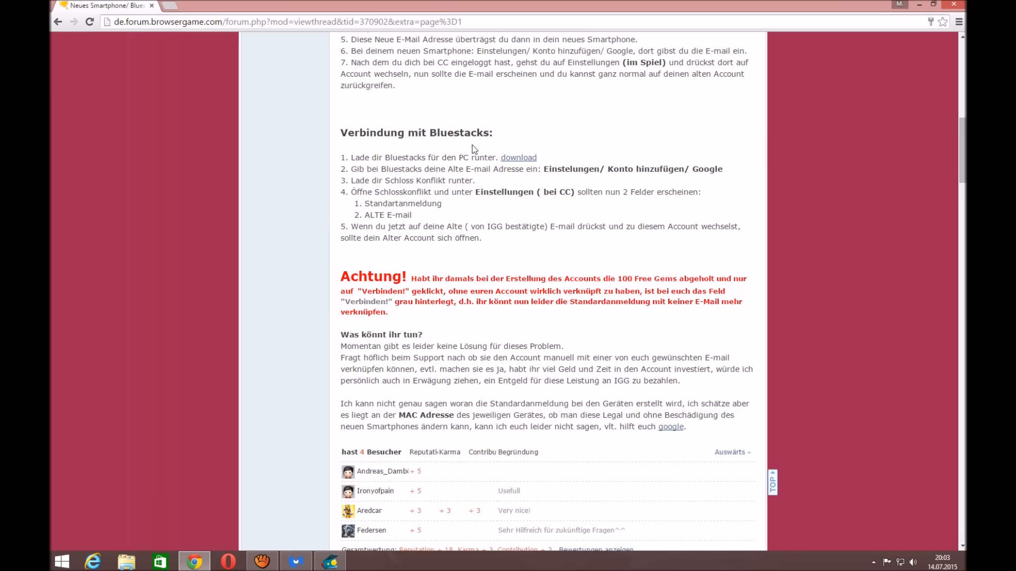
pyautogui.click(519, 158)
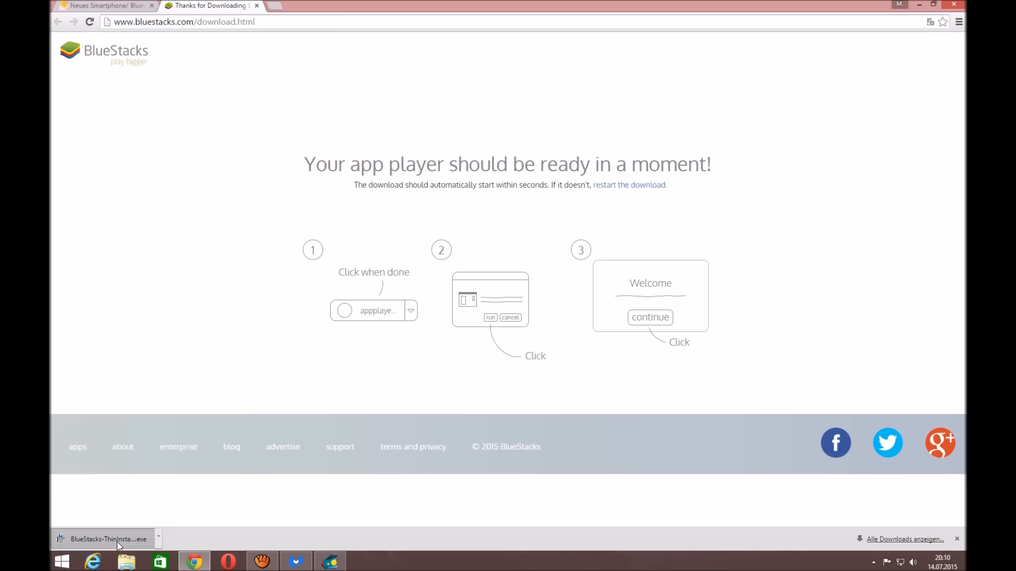
# Step: Run the downloaded BlueStacks-ThinInstaller .exe from Chrome's download bar
pyautogui.click(106, 538)
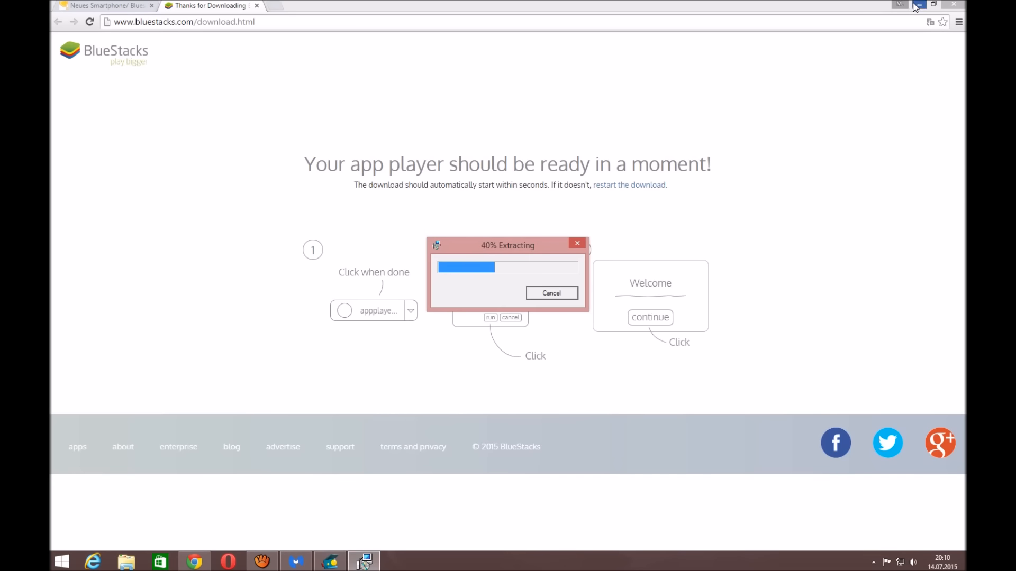
# Step: Minimize Chrome, accept the license and choose Neuer Ordner as the BlueStacks data folder
pyautogui.click(918, 6)
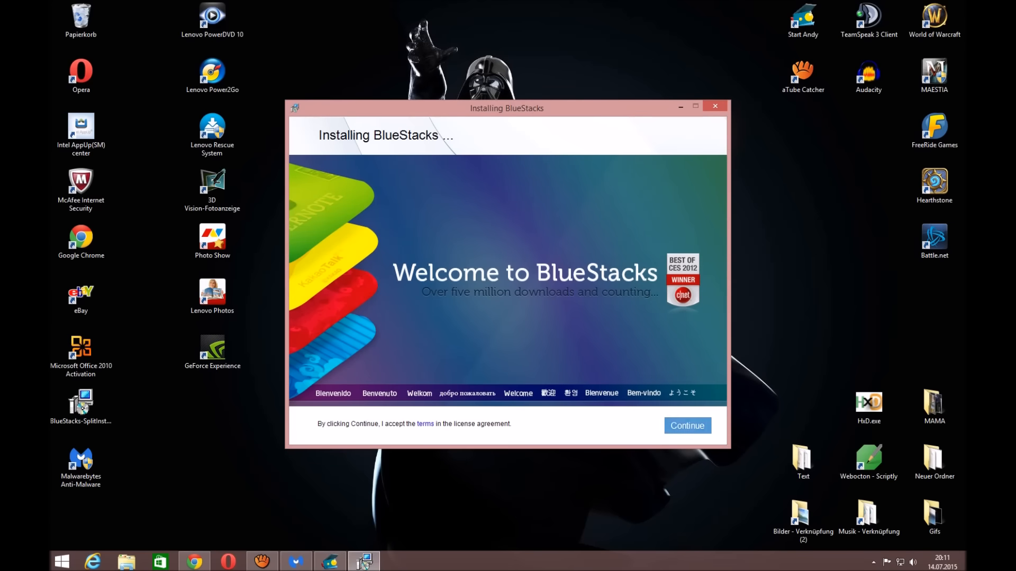
pyautogui.click(685, 425)
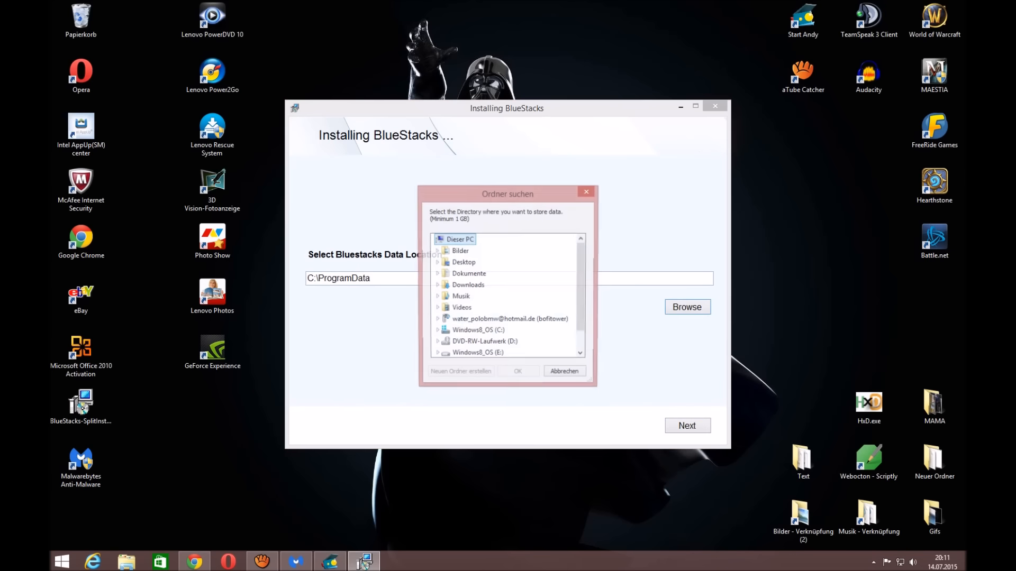
pyautogui.click(478, 352)
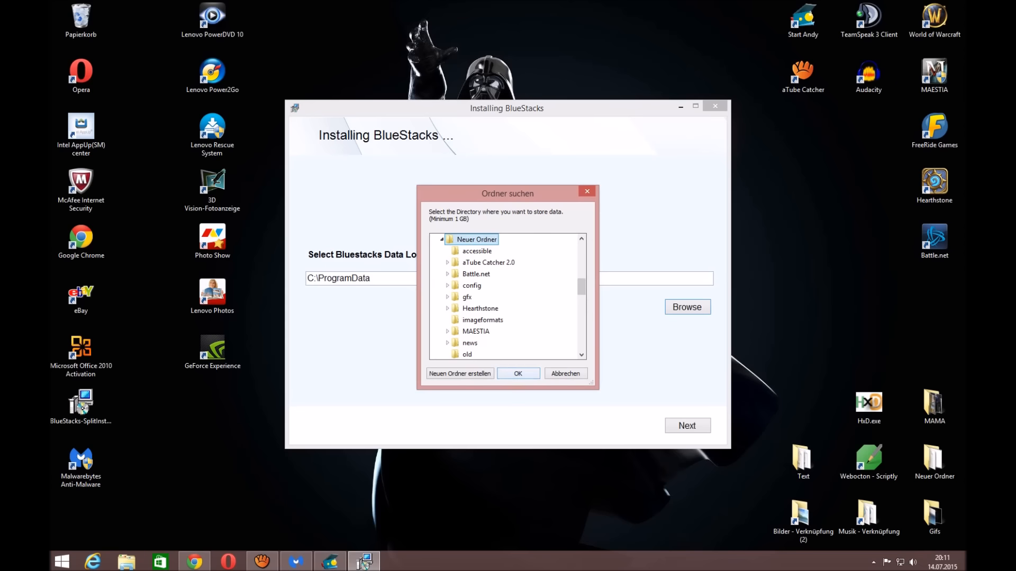
pyautogui.click(517, 373)
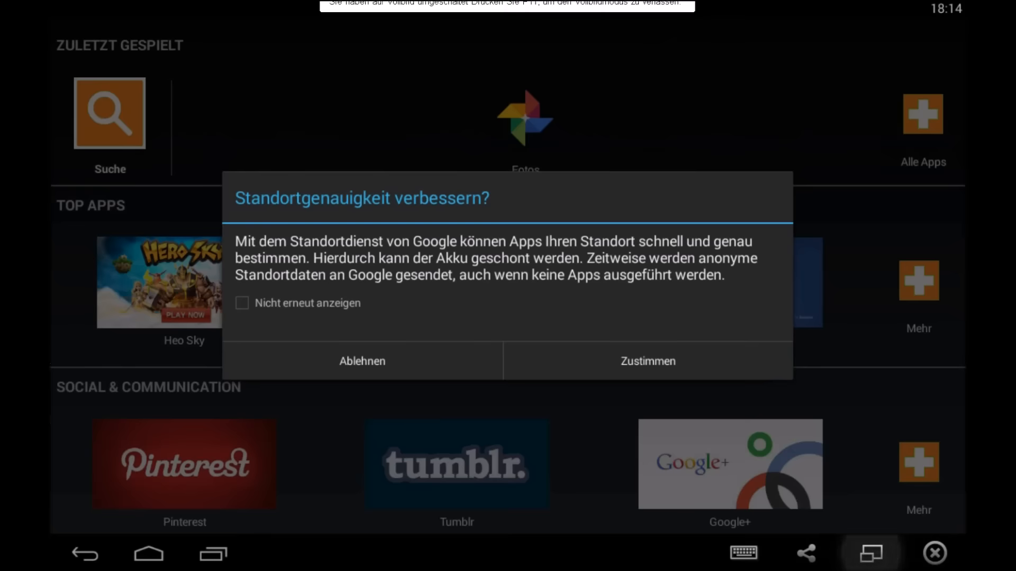
# Step: Agree to the location prompt with 'Nicht erneut anzeigen' ticked and search the apps for 'schlo'
pyautogui.click(241, 304)
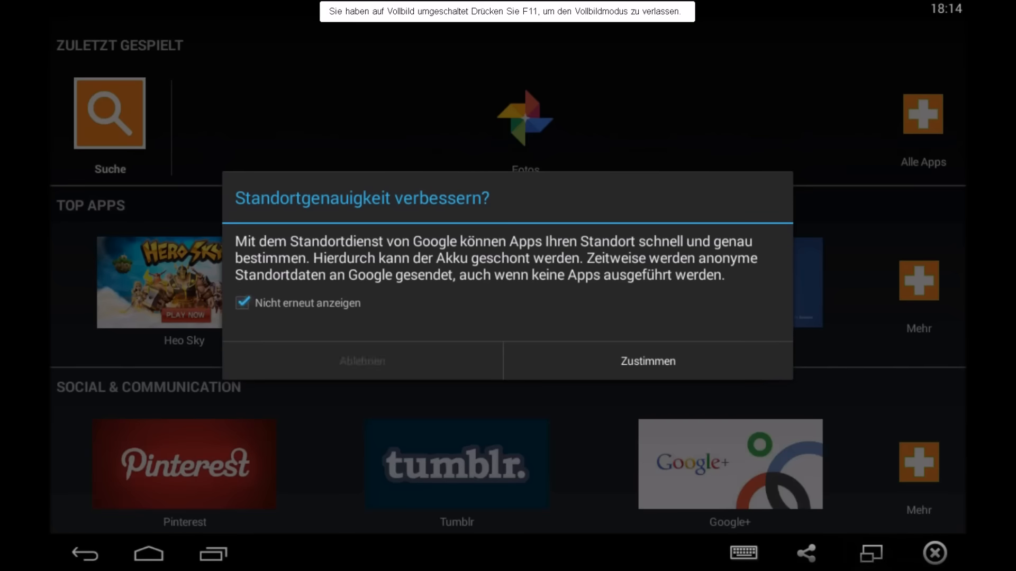
pyautogui.click(646, 361)
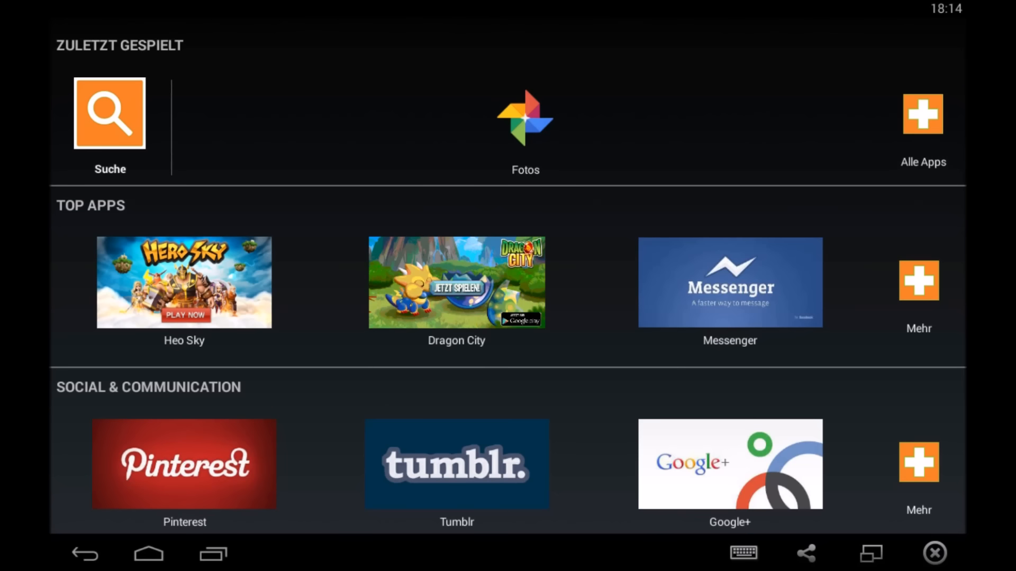
pyautogui.scroll(-3)
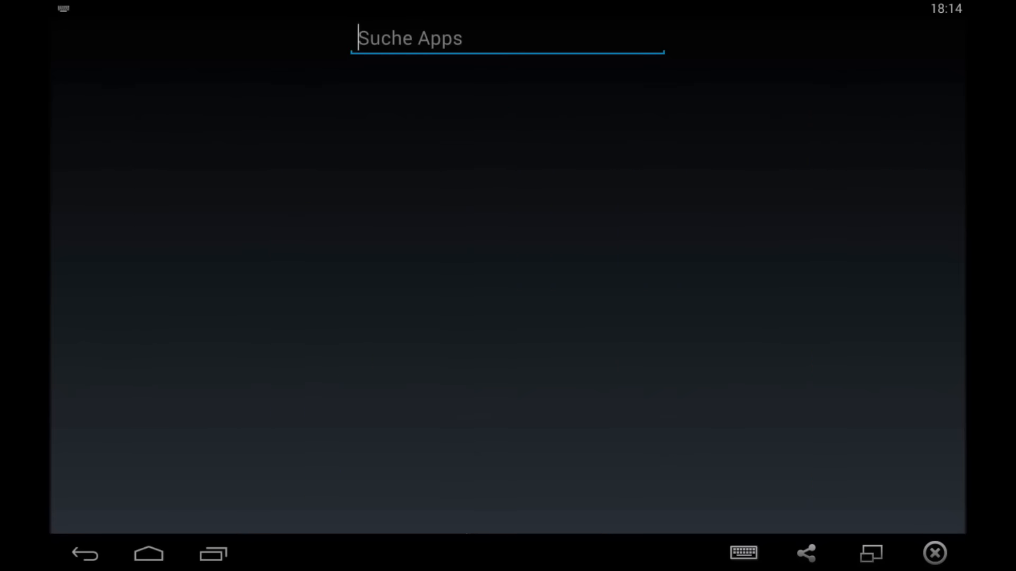
pyautogui.write('schlo')
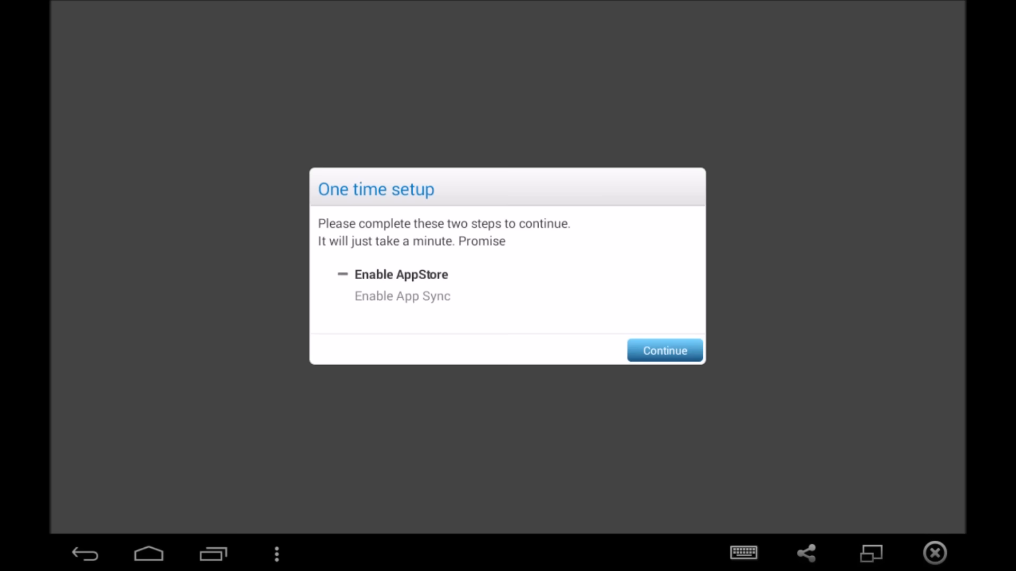
pyautogui.click(664, 350)
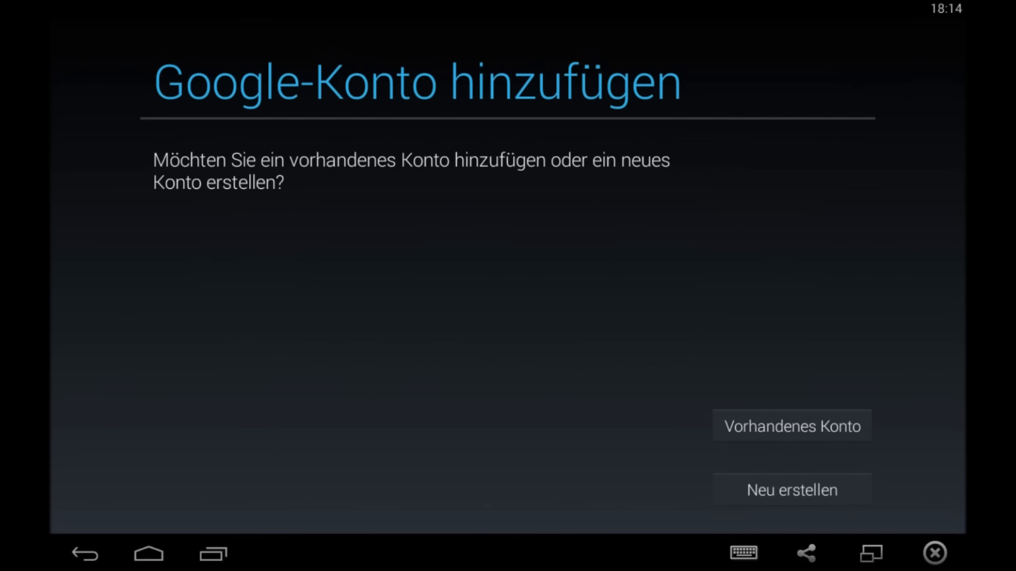
pyautogui.click(792, 426)
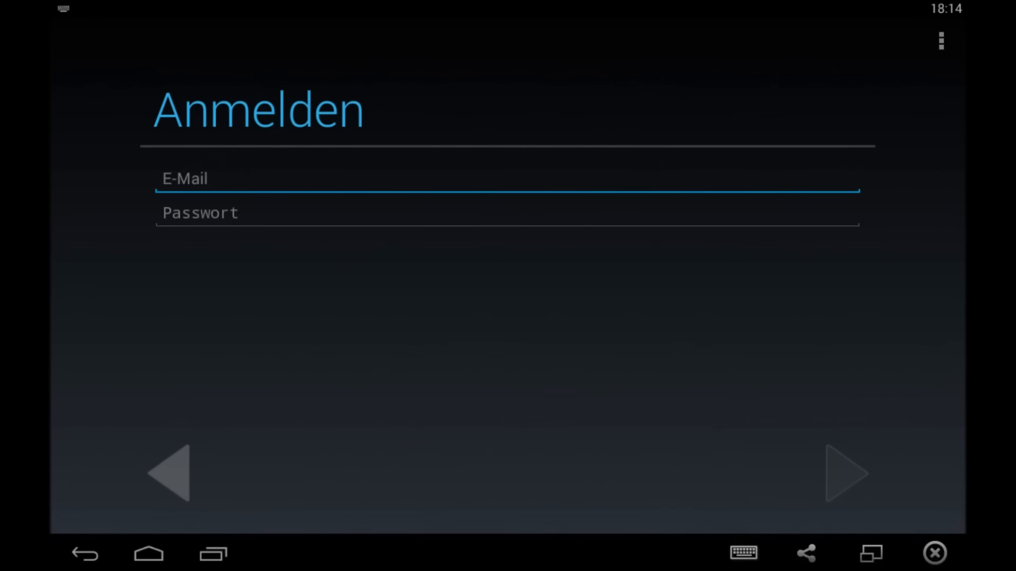
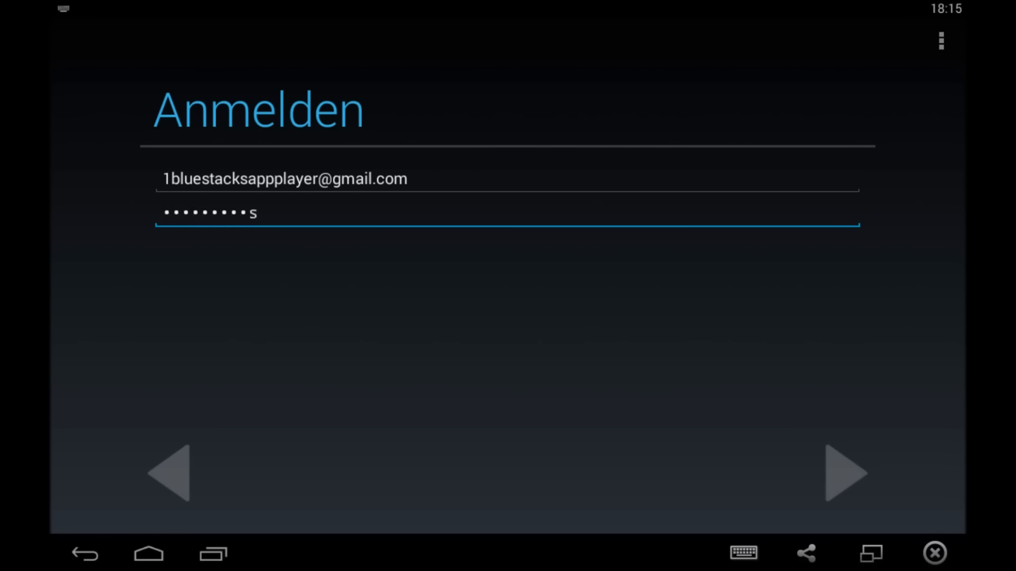
# Step: Complete the Google sign-in, agreeing to the terms and the Google-Dienste backup settings
pyautogui.click(839, 473)
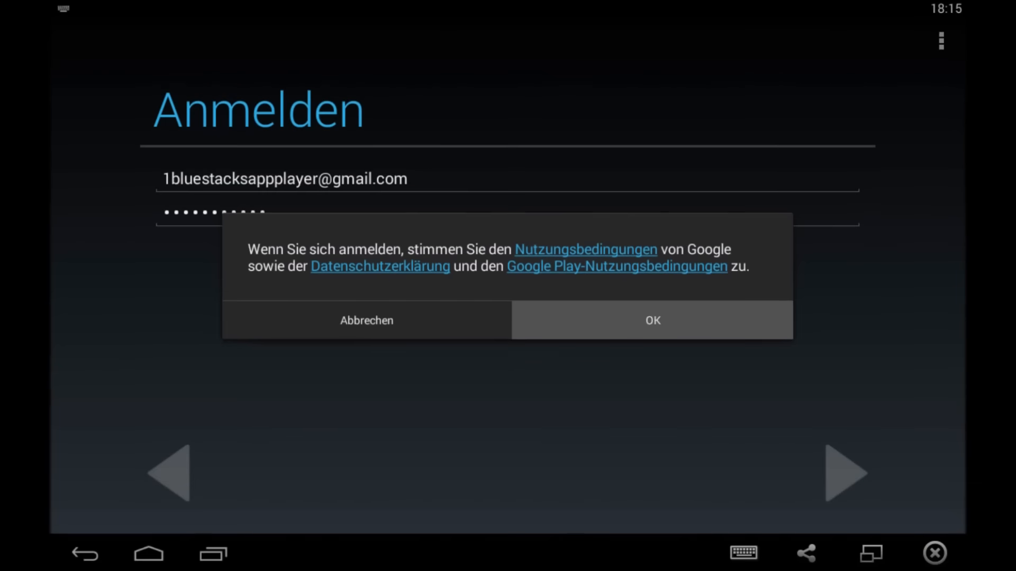
pyautogui.click(652, 319)
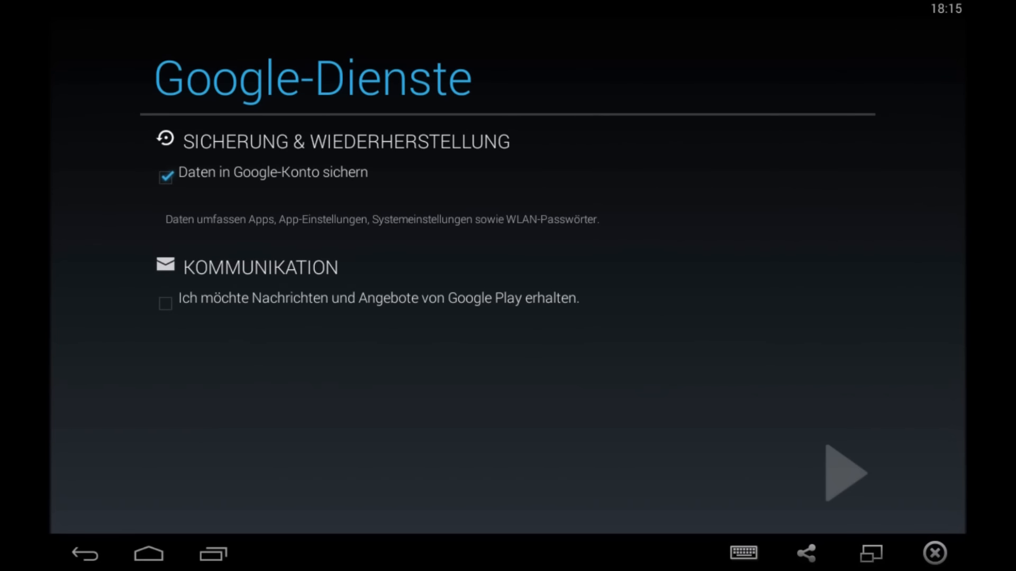
pyautogui.click(841, 474)
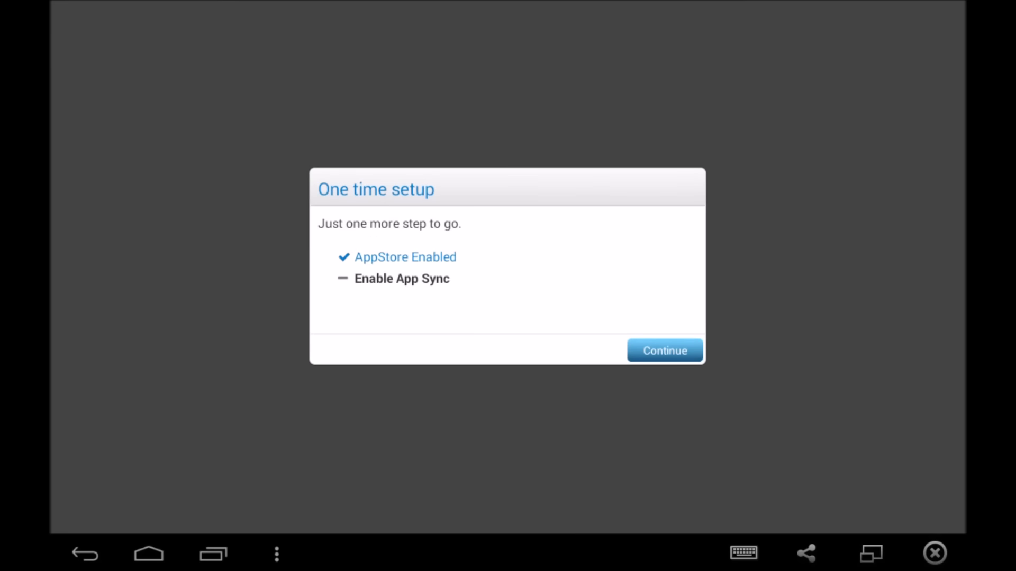
# Step: Enable App Sync by signing in with the account password, then finish the setup with Let's go!
pyautogui.click(664, 350)
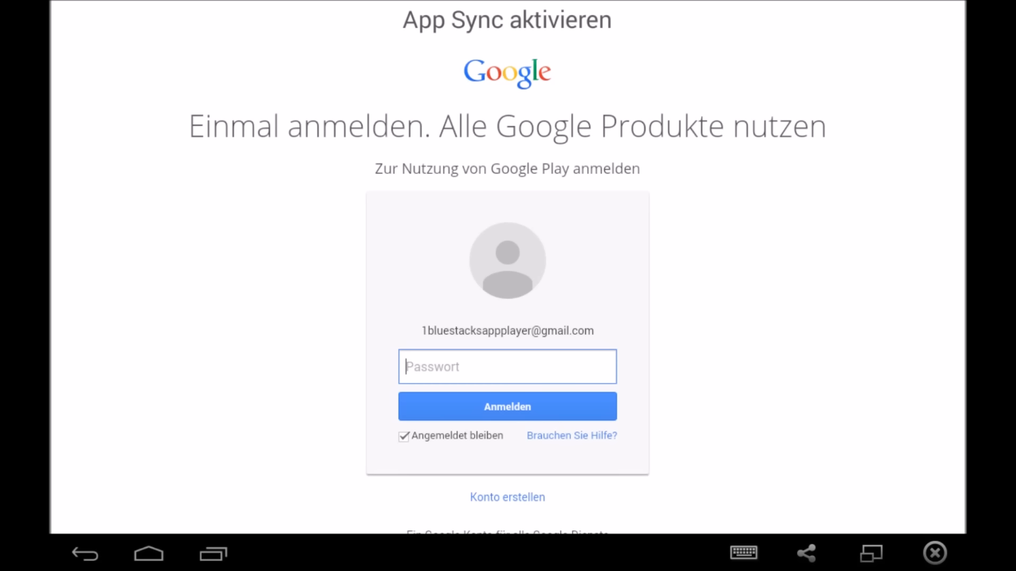
pyautogui.write('•')
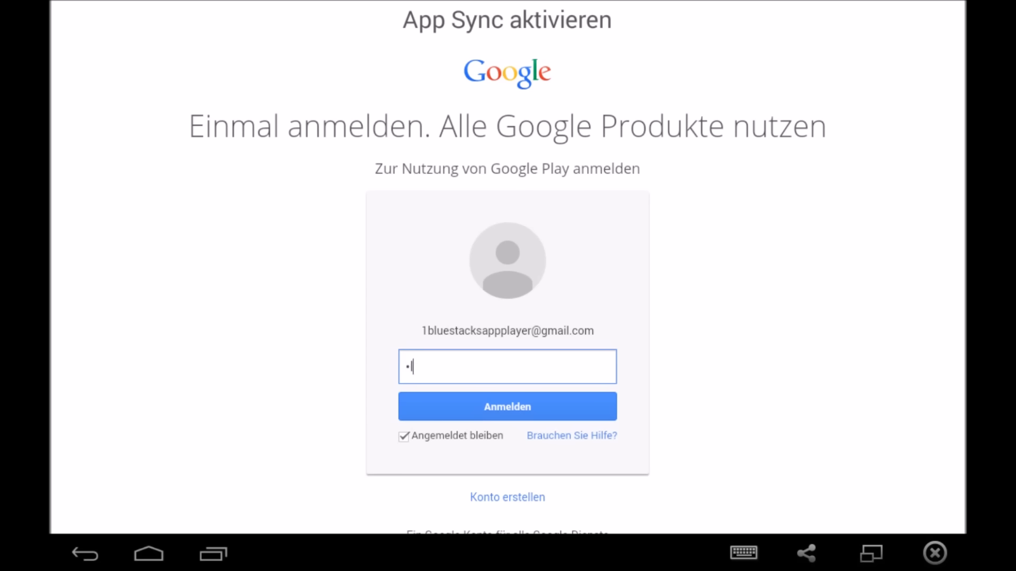
pyautogui.write('password')
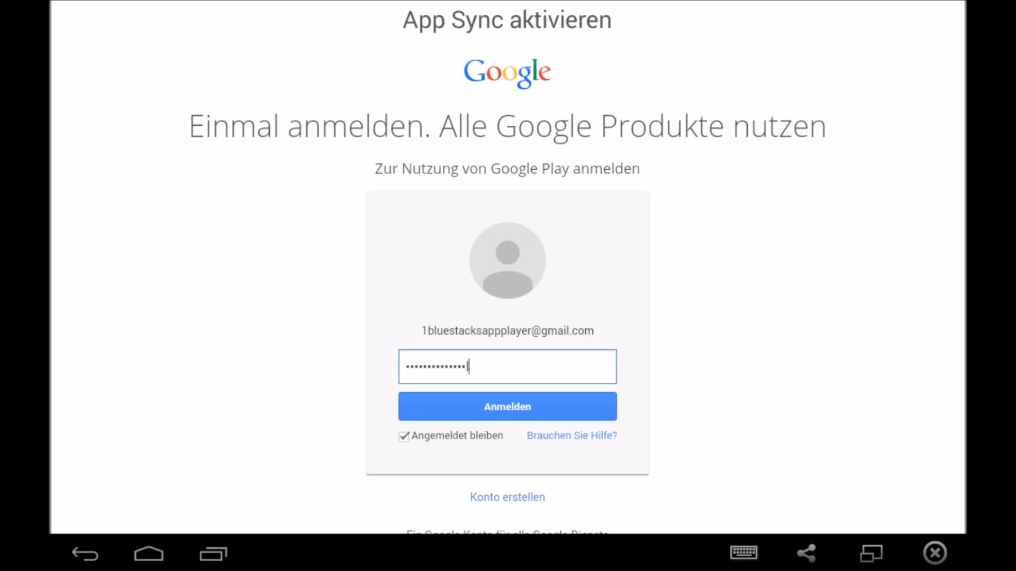
pyautogui.write('e')
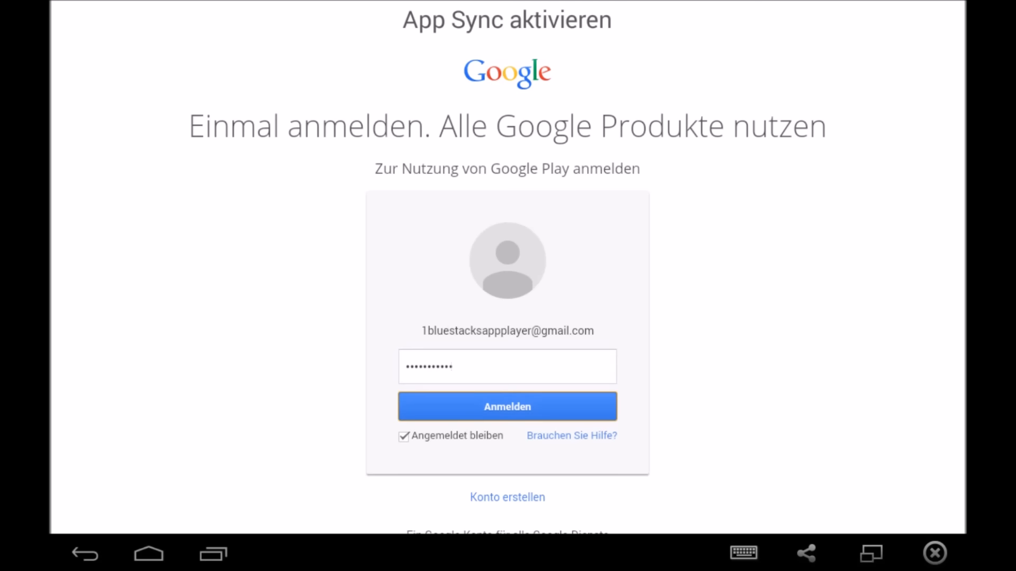
pyautogui.click(507, 406)
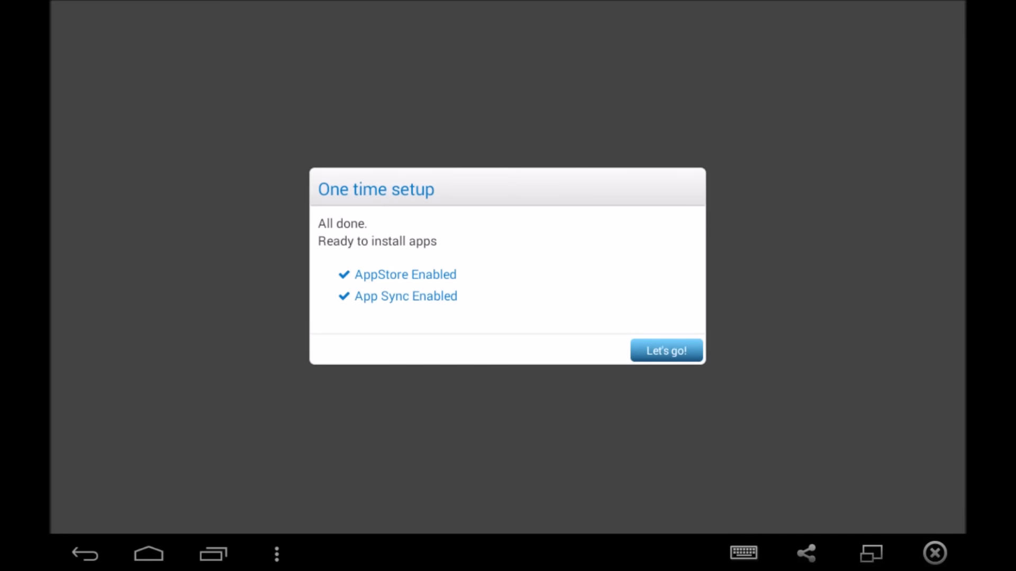
pyautogui.click(665, 351)
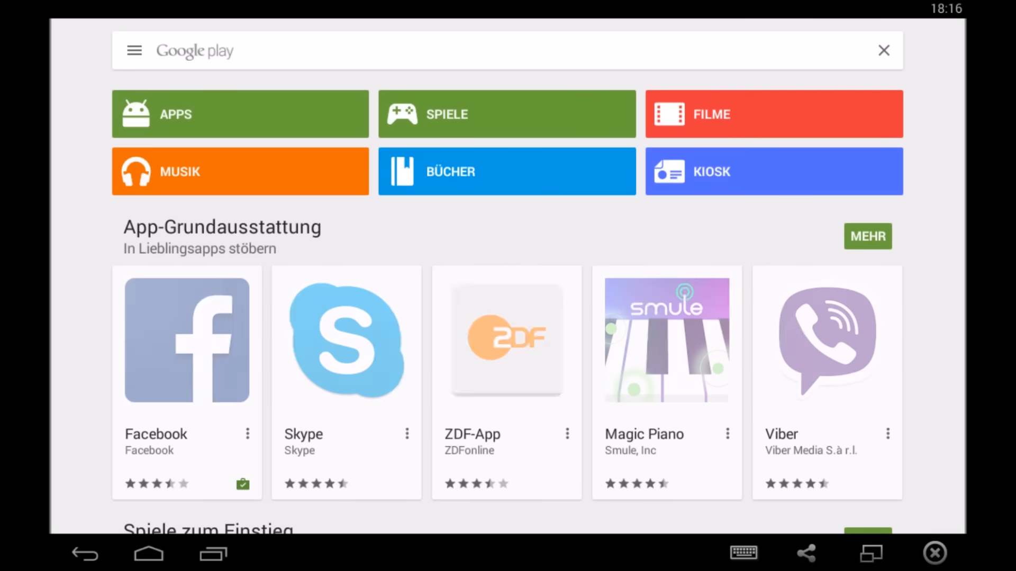
# Step: Search Google Play for 'schlosskon' and open the Schloss Konflikt: Castle Clash page
pyautogui.write('s')
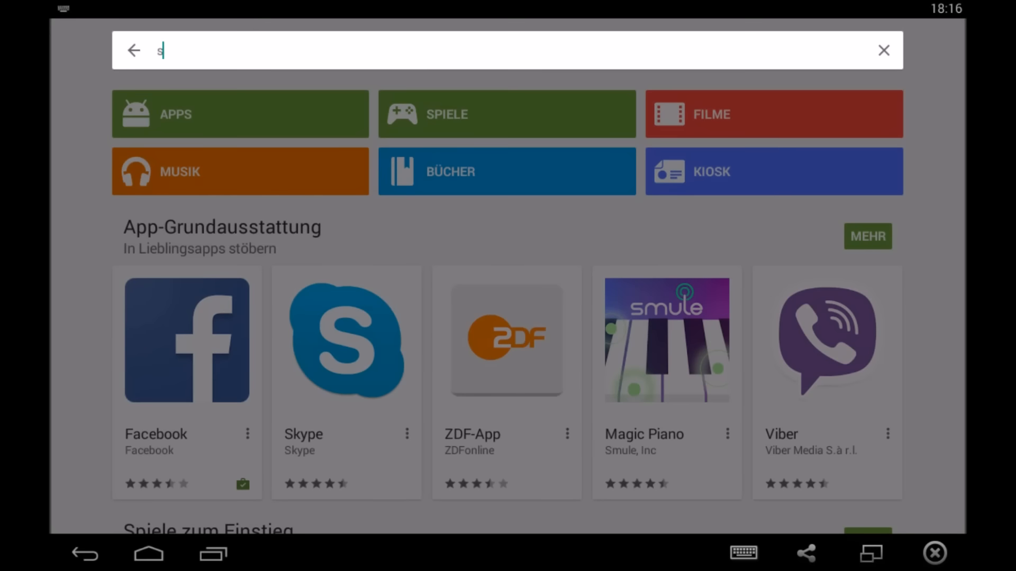
pyautogui.write('chlosskonflikt')
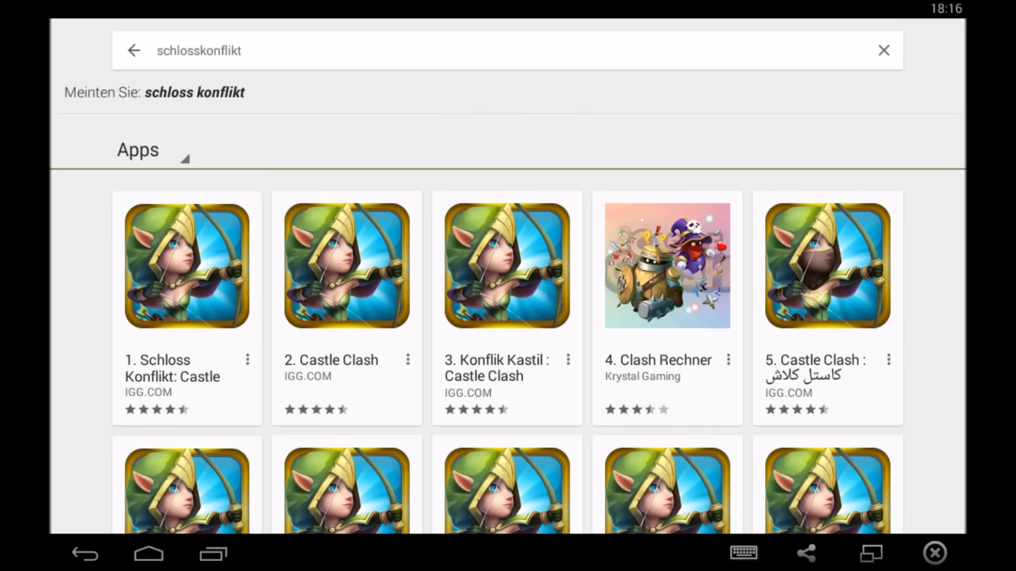
pyautogui.click(186, 265)
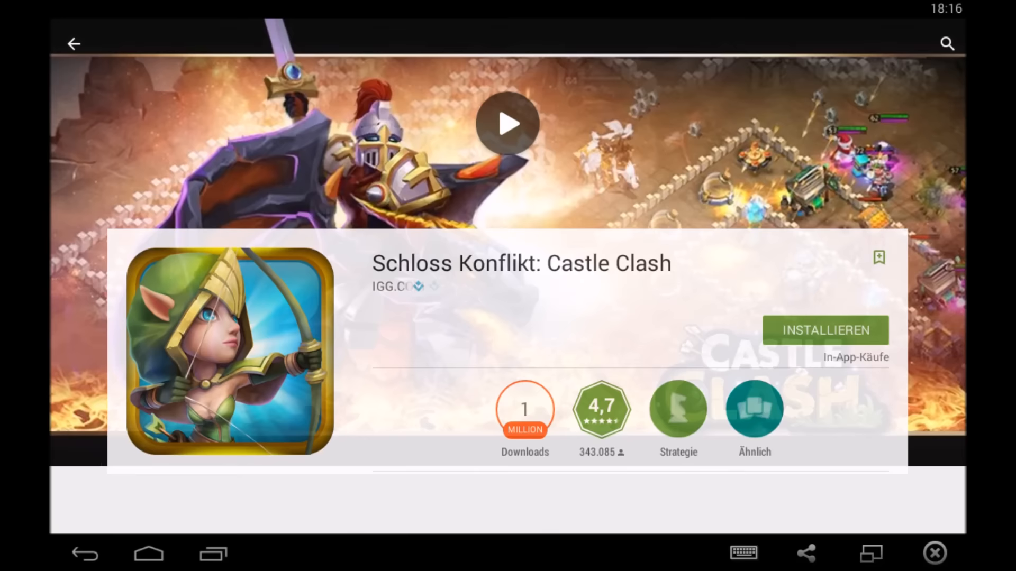
# Step: Install the game, confirming the account notice, permissions and large download
pyautogui.click(826, 330)
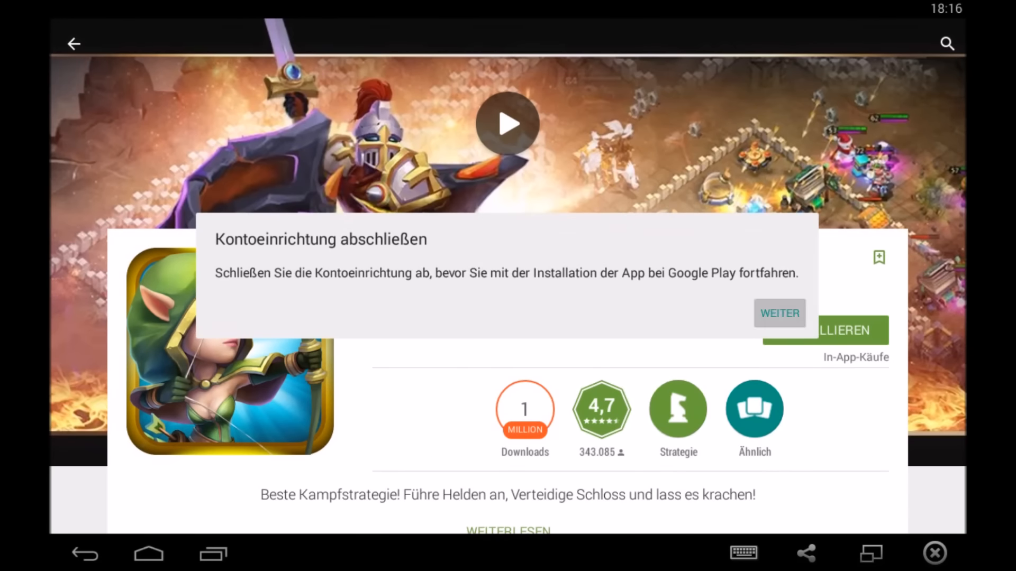
pyautogui.click(780, 313)
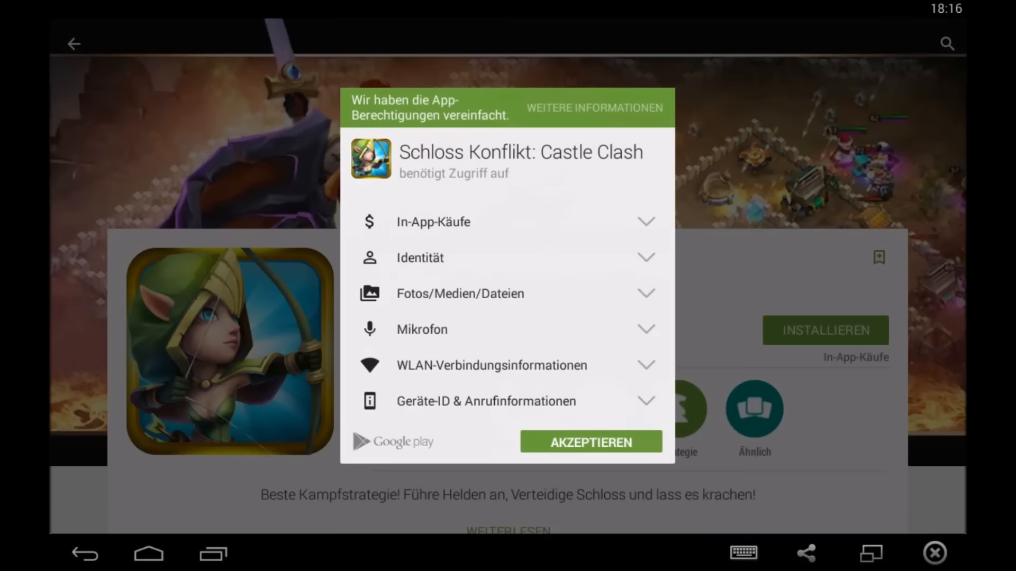
pyautogui.click(590, 442)
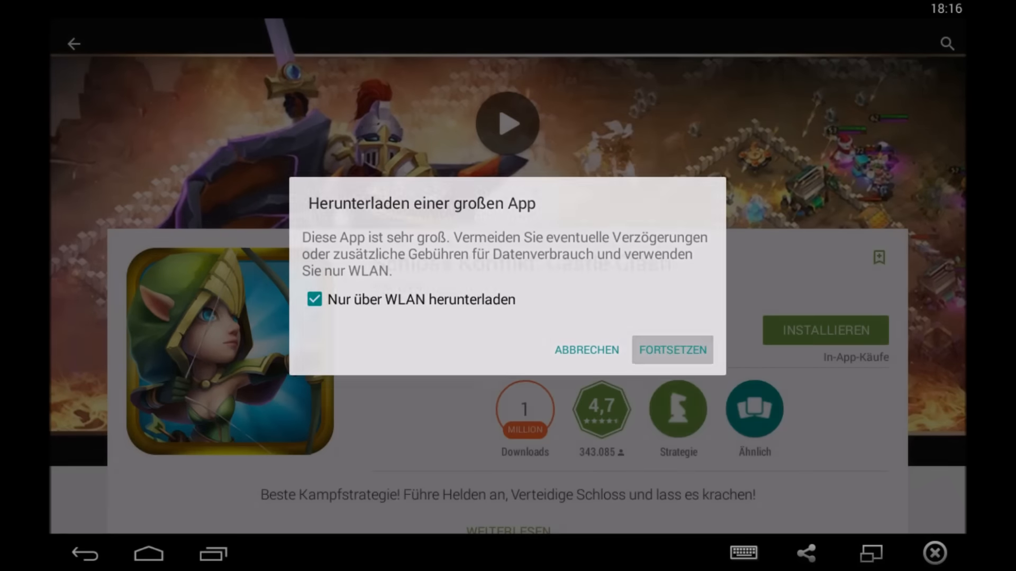
pyautogui.click(672, 350)
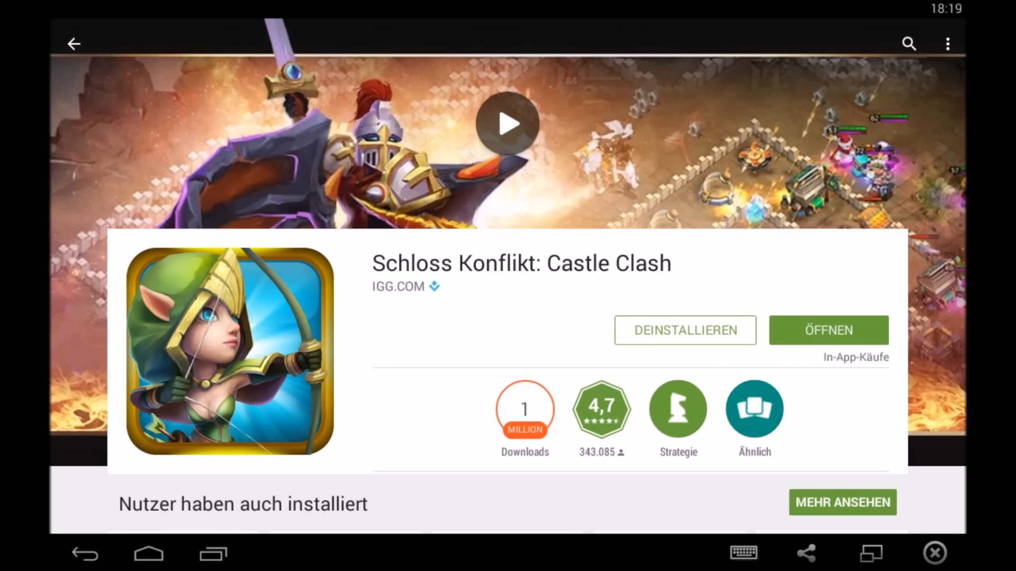
# Step: Launch Castle Clash, skip the Anfängerhilfe, close the Schatz shop and open Einstellungen
pyautogui.click(828, 331)
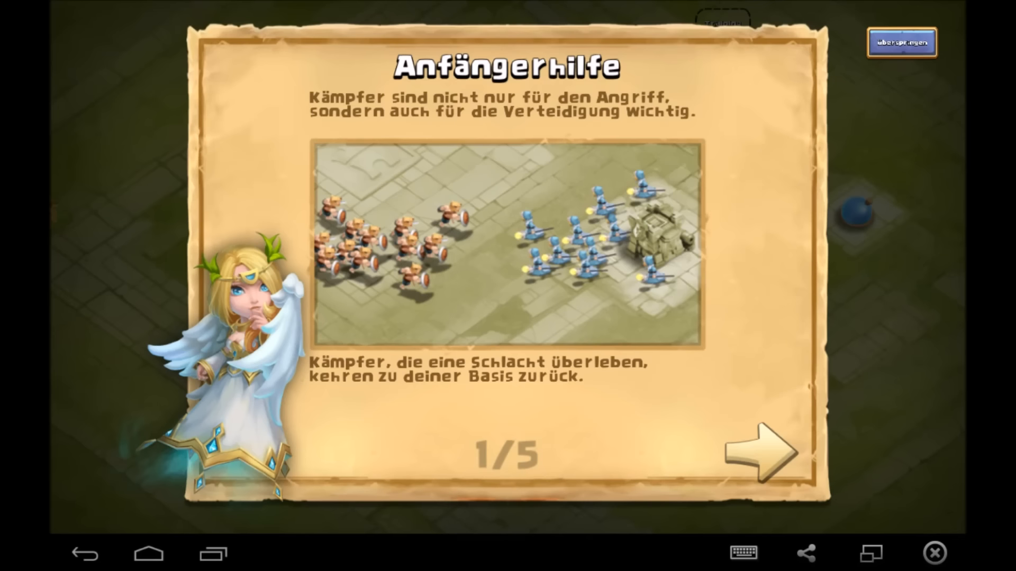
pyautogui.click(902, 41)
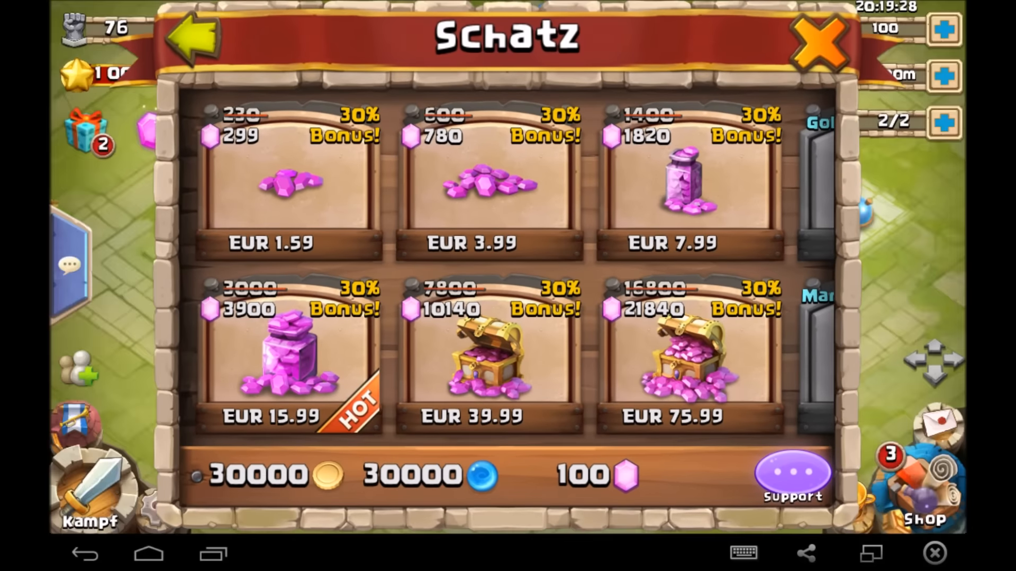
pyautogui.click(820, 40)
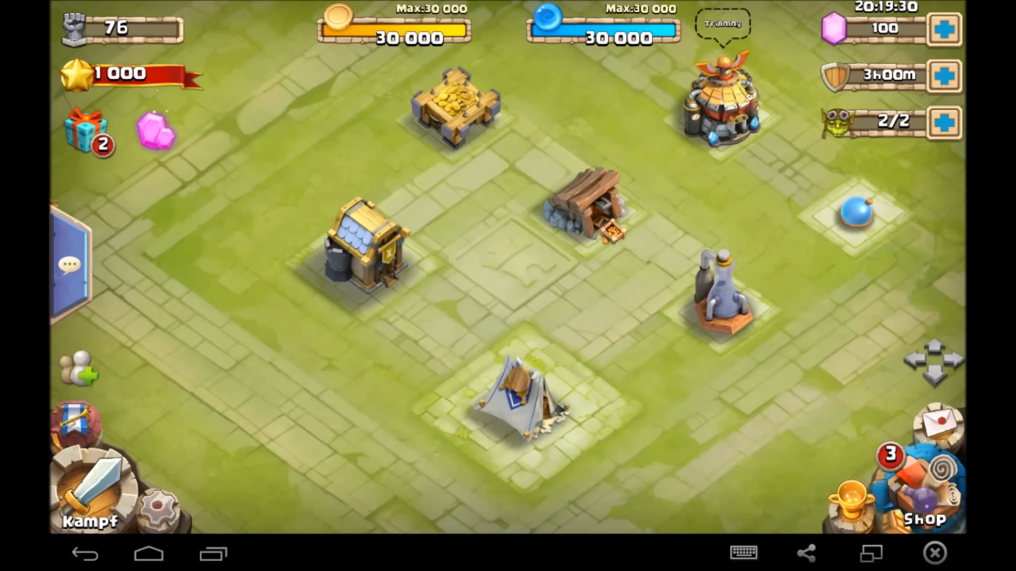
pyautogui.click(149, 507)
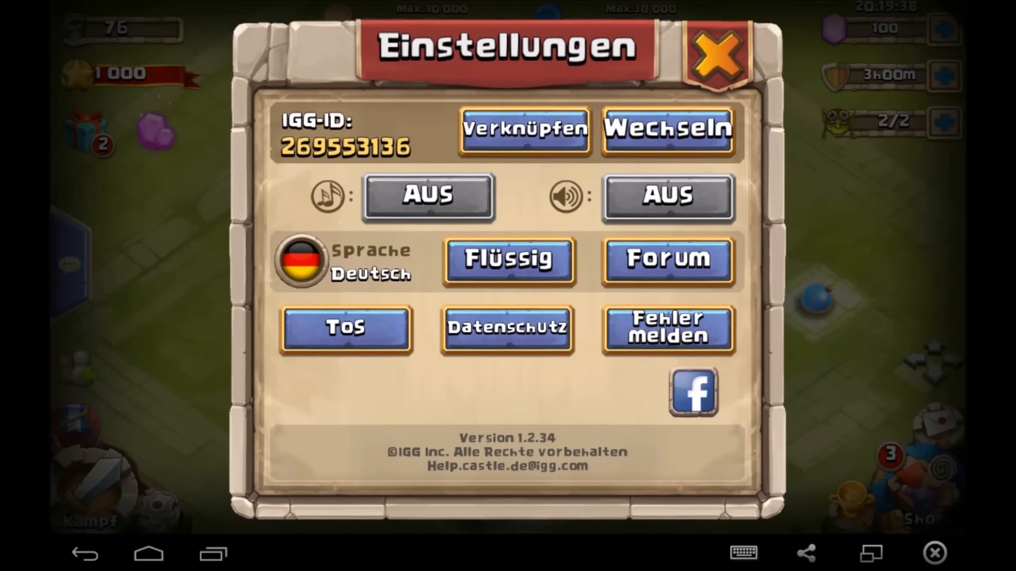
# Step: Start Mit Google-Konto verknüpfen, pick the Gmail account and confirm the link
pyautogui.click(668, 131)
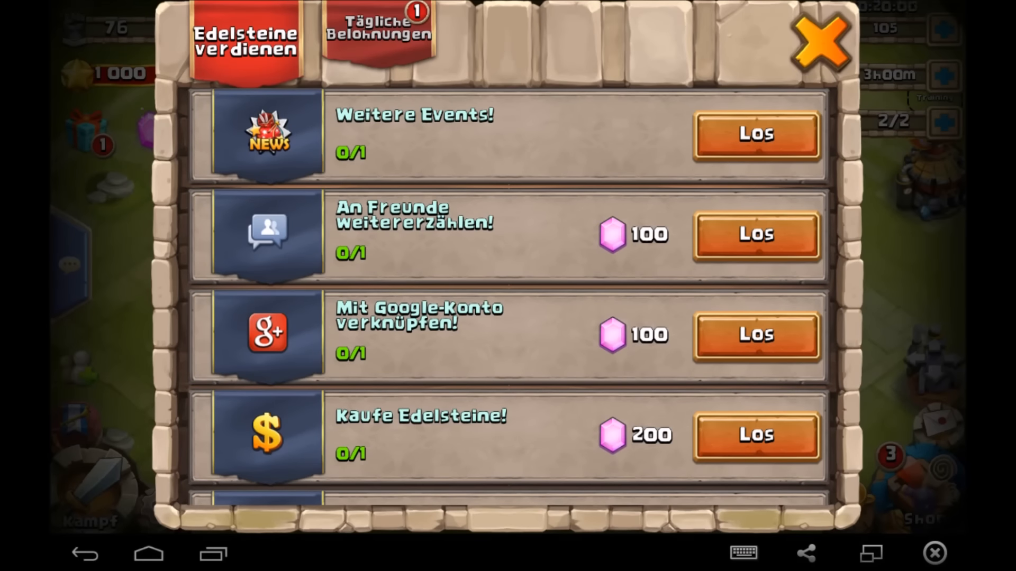
pyautogui.click(755, 336)
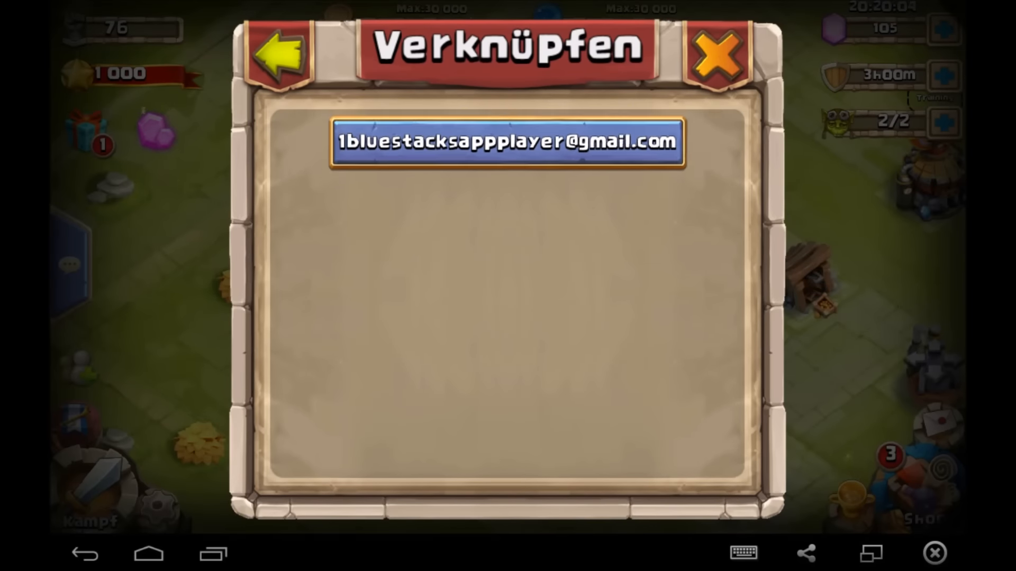
pyautogui.click(506, 141)
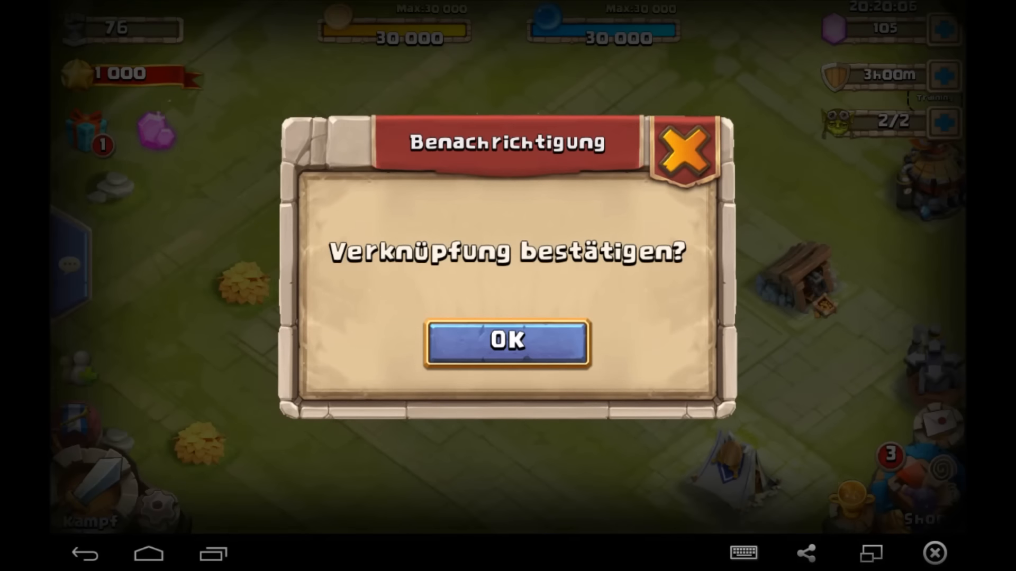
pyautogui.click(507, 342)
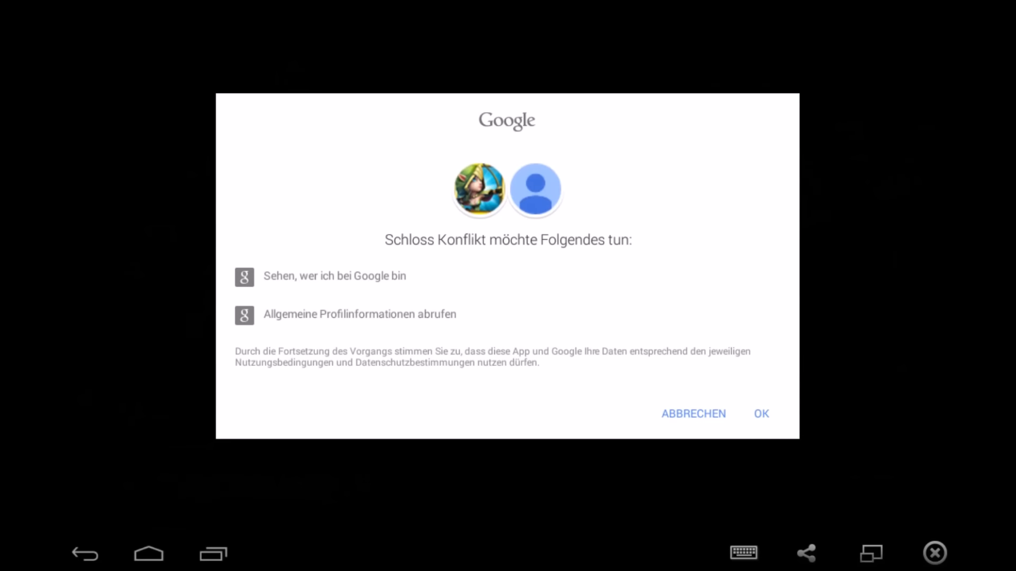
# Step: Allow access to the Google profile and acknowledge the successful connection
pyautogui.click(759, 414)
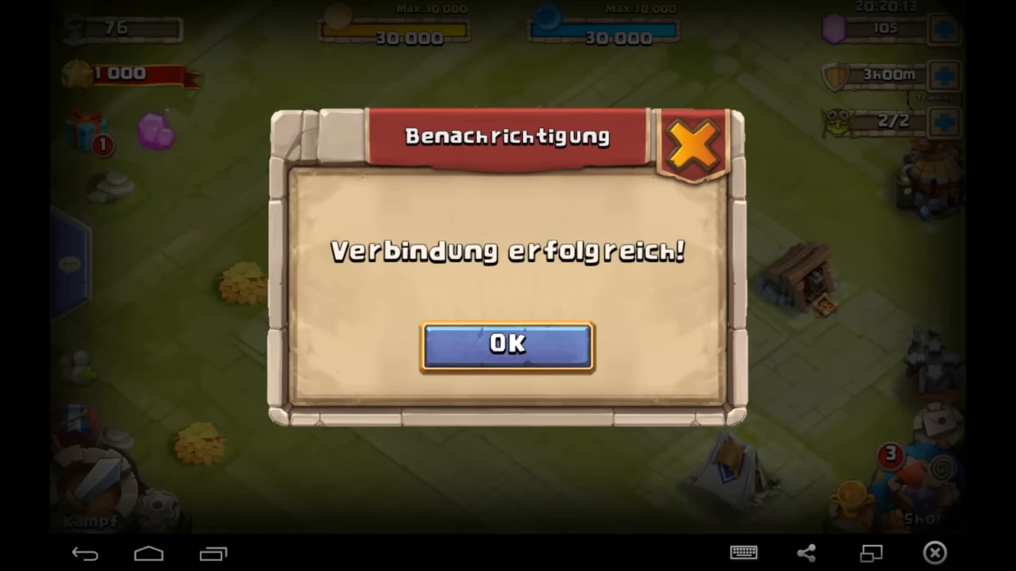
pyautogui.click(507, 345)
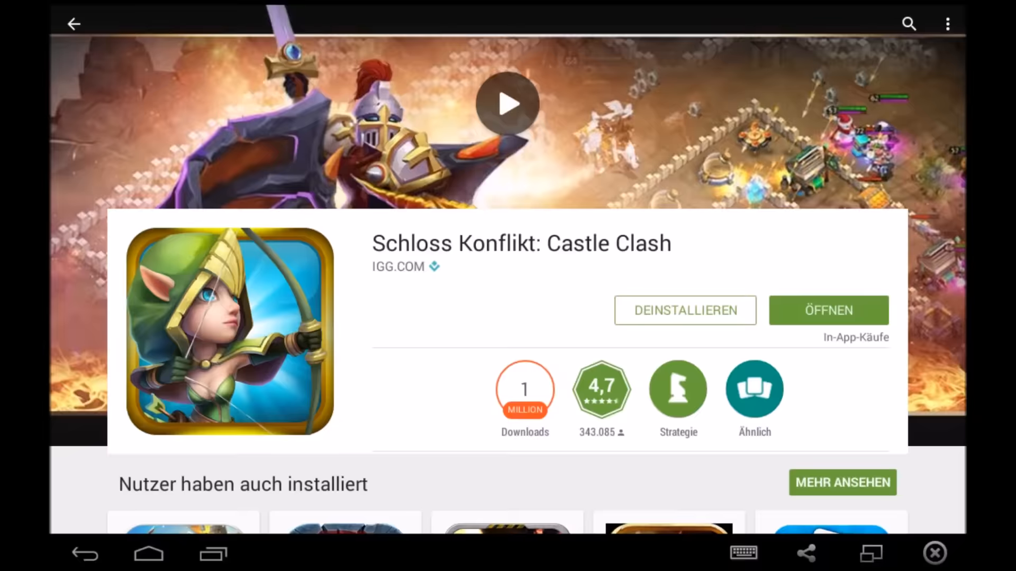
# Step: Return to the home screen and reach BlueStacks Einstellungen from All Apps
pyautogui.click(73, 23)
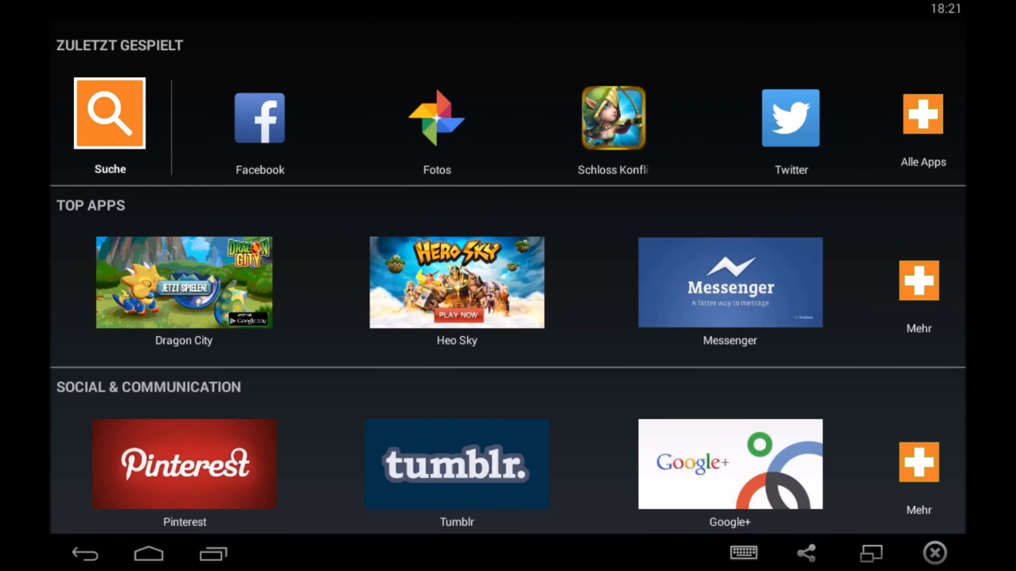
pyautogui.moveTo(928, 124)
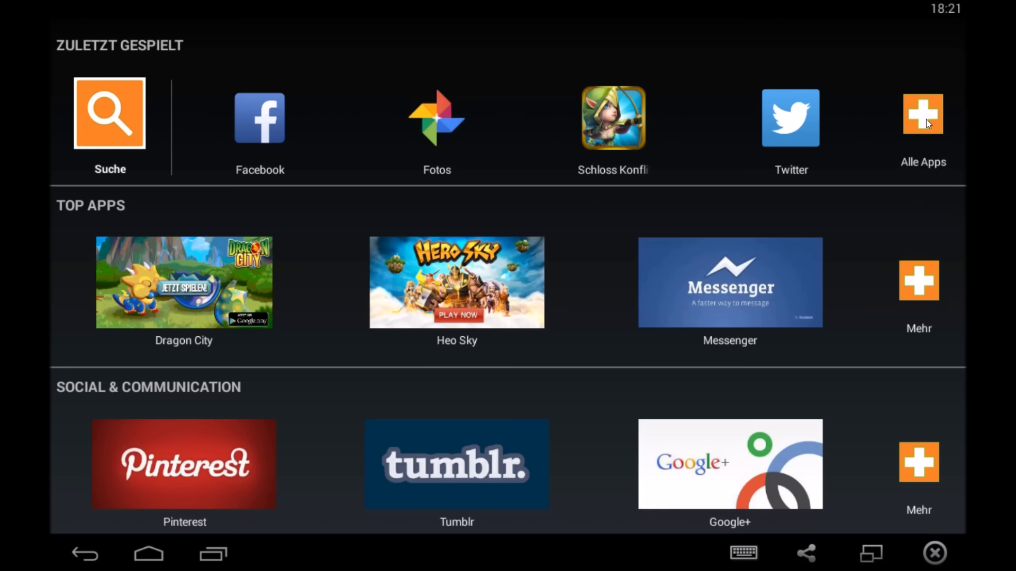
pyautogui.click(923, 117)
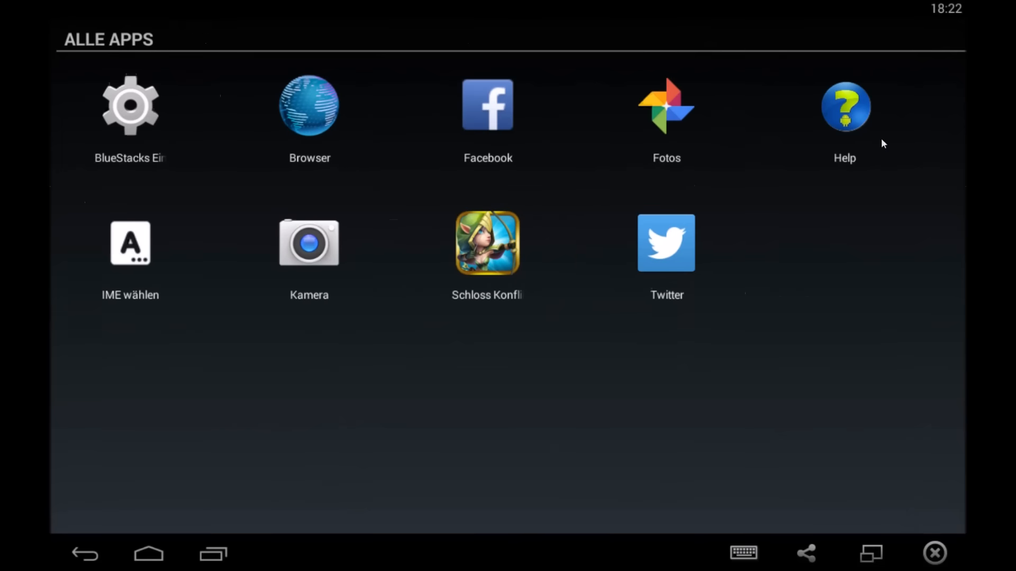
pyautogui.moveTo(137, 131)
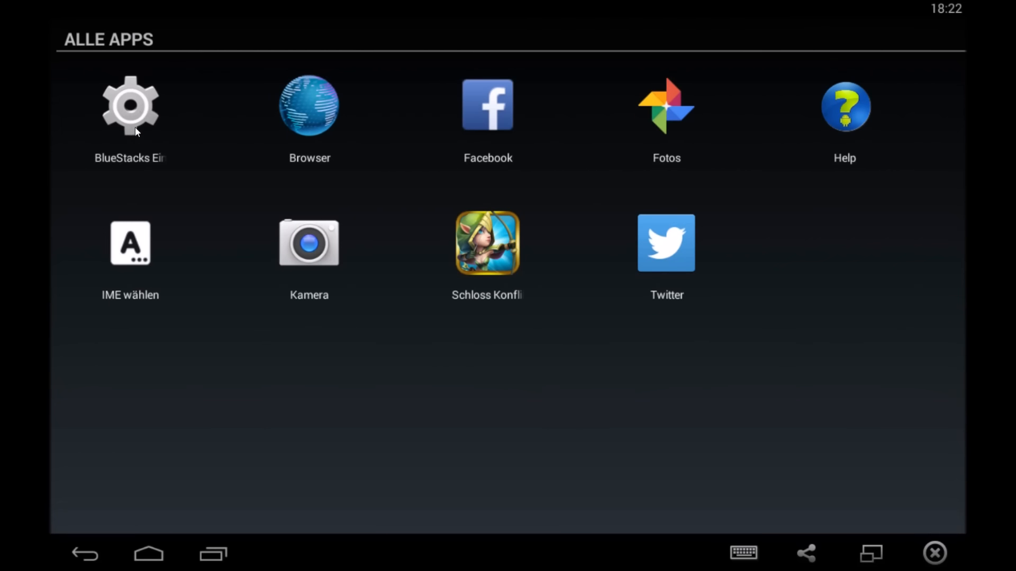
pyautogui.click(129, 106)
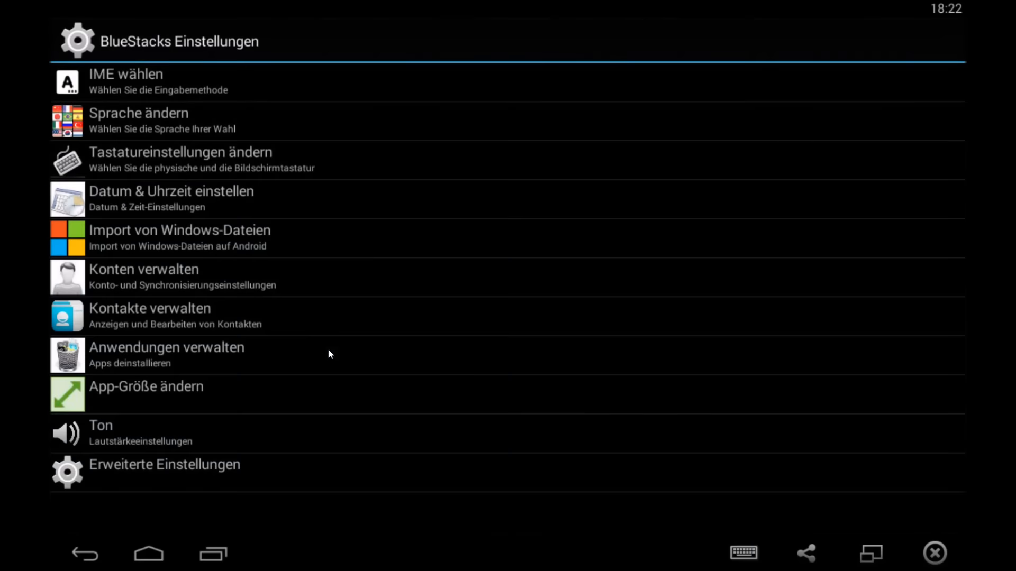
pyautogui.moveTo(175, 258)
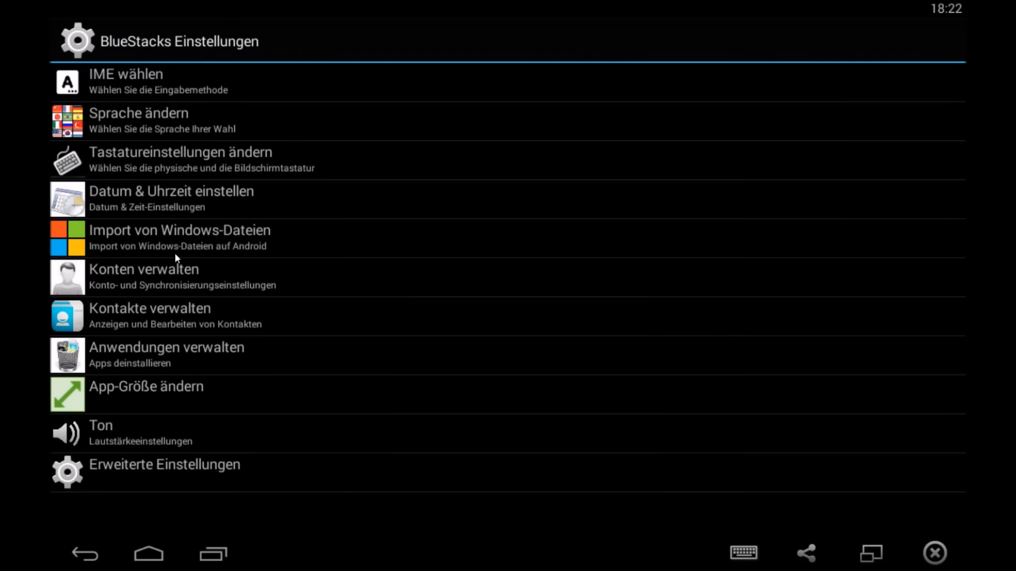
pyautogui.moveTo(241, 164)
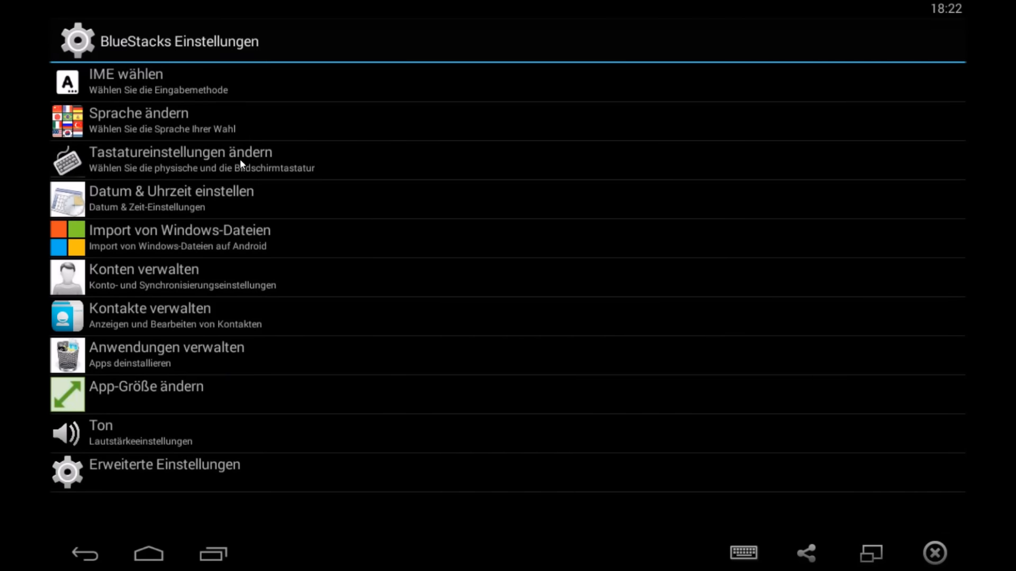
pyautogui.moveTo(113, 378)
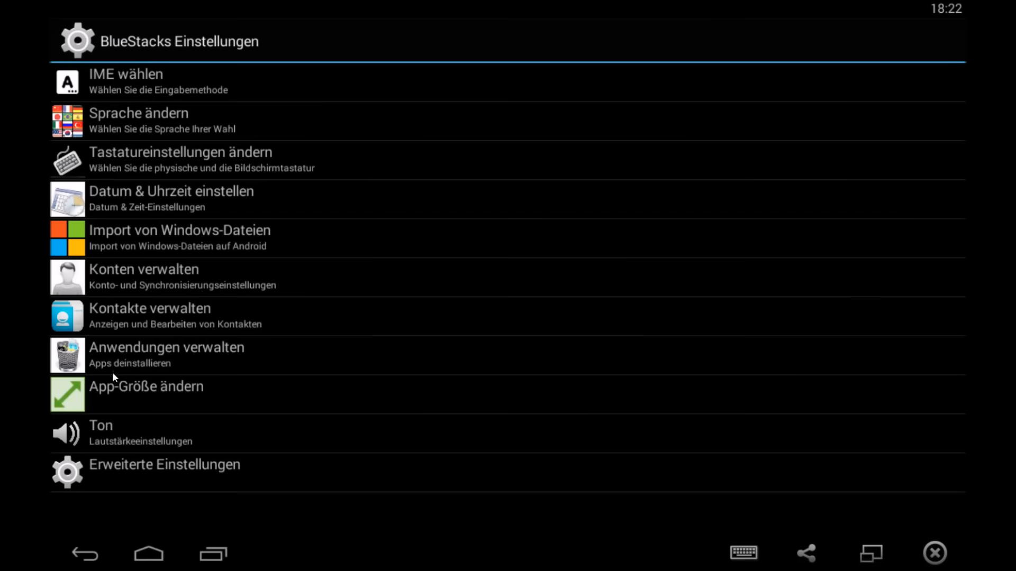
pyautogui.moveTo(119, 285)
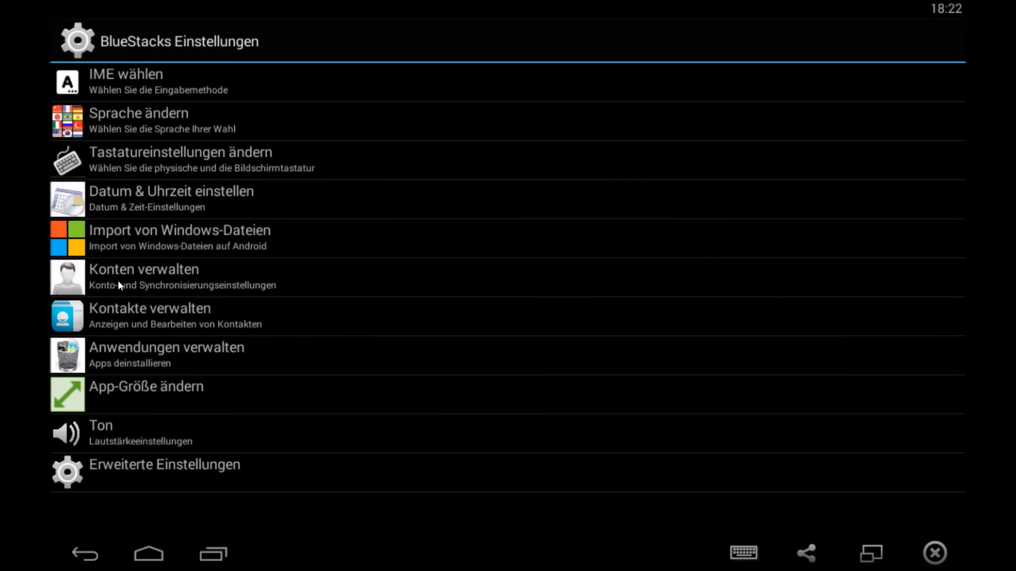
pyautogui.click(143, 269)
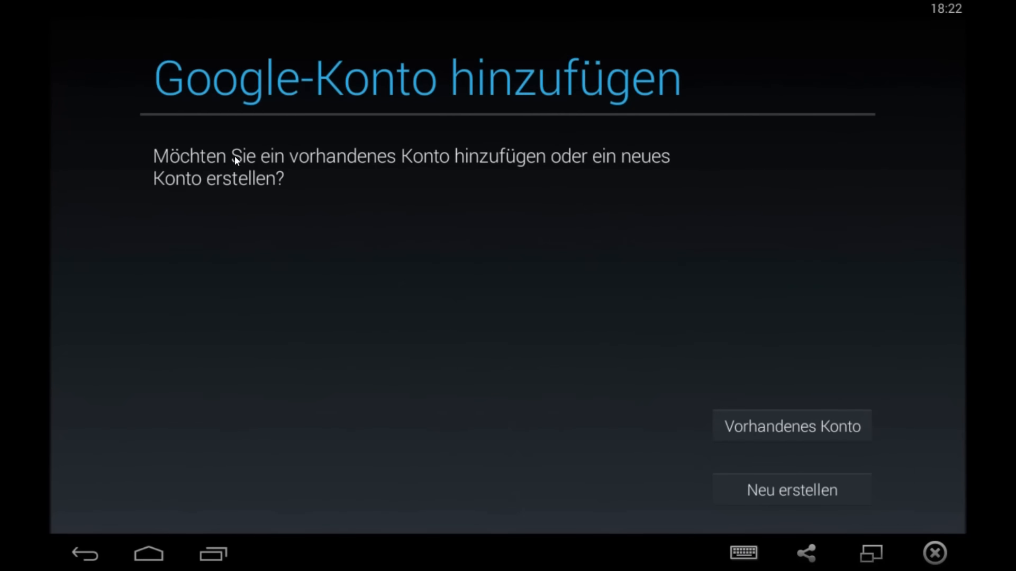
pyautogui.moveTo(792, 428)
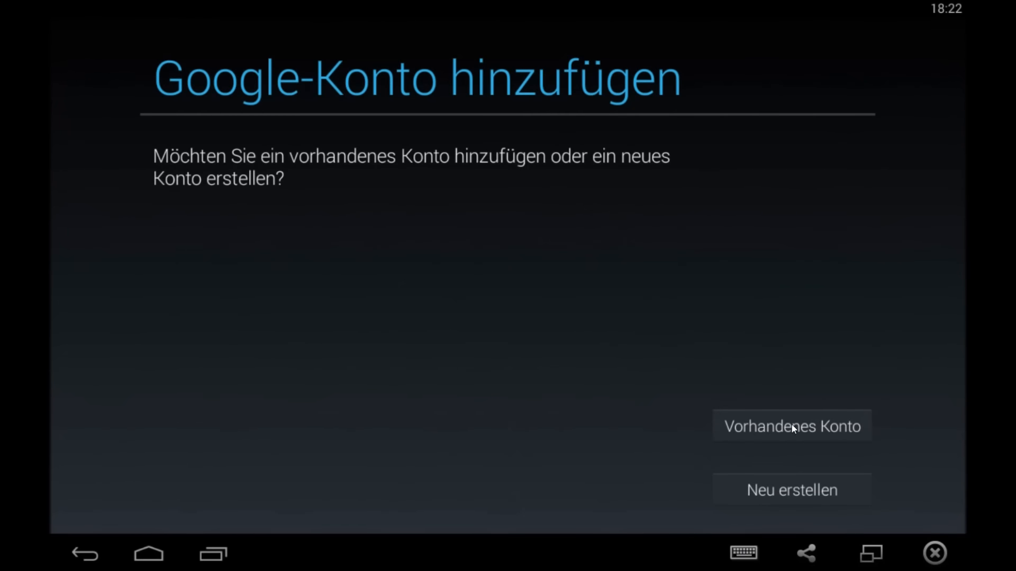
pyautogui.click(792, 426)
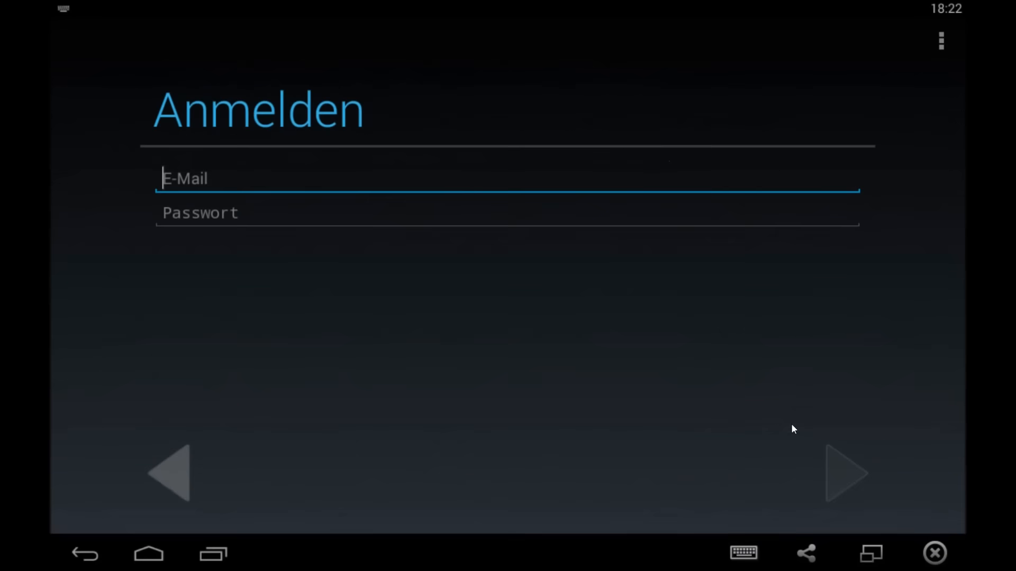
pyautogui.moveTo(476, 287)
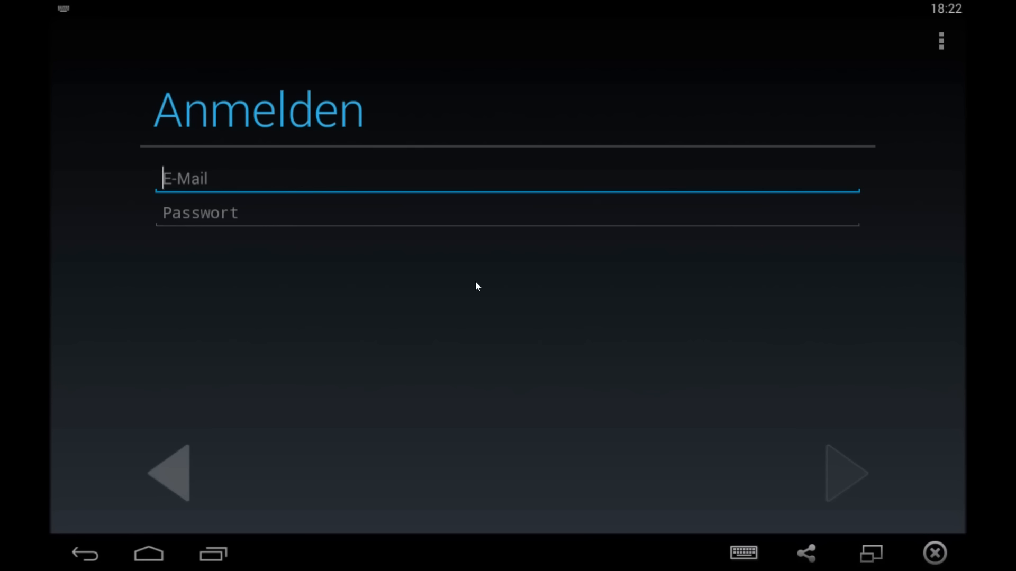
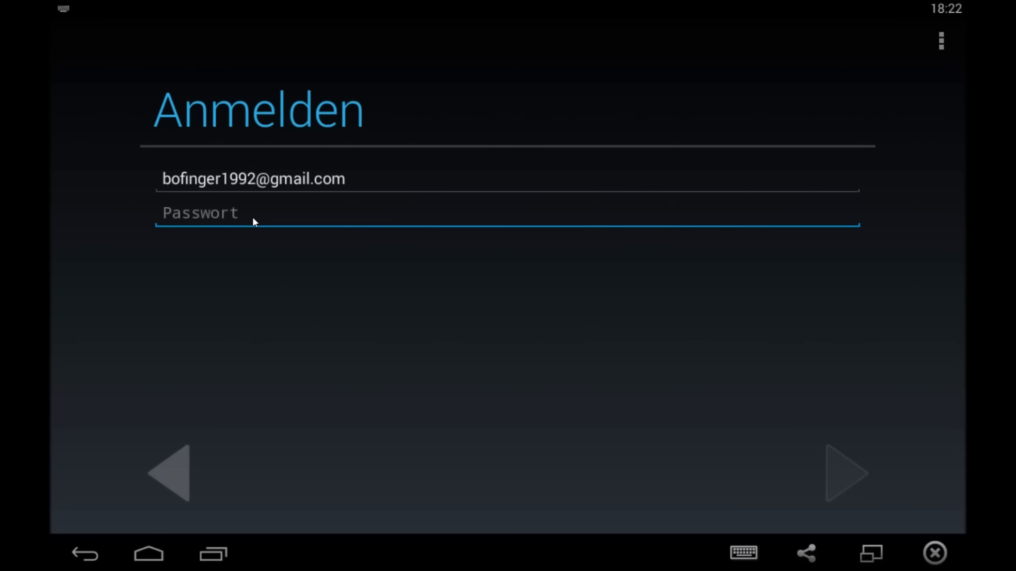
pyautogui.write('password')
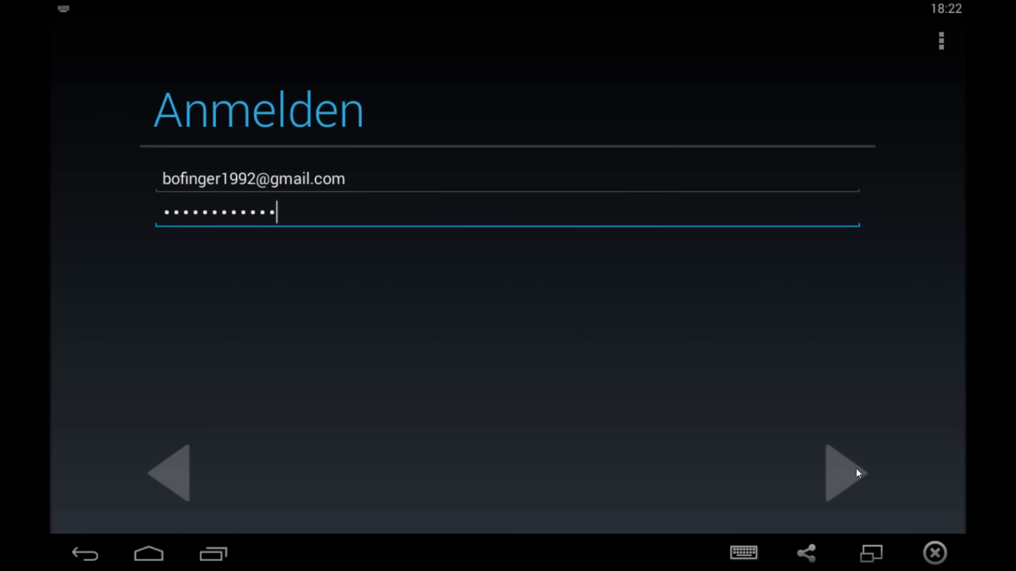
pyautogui.click(842, 473)
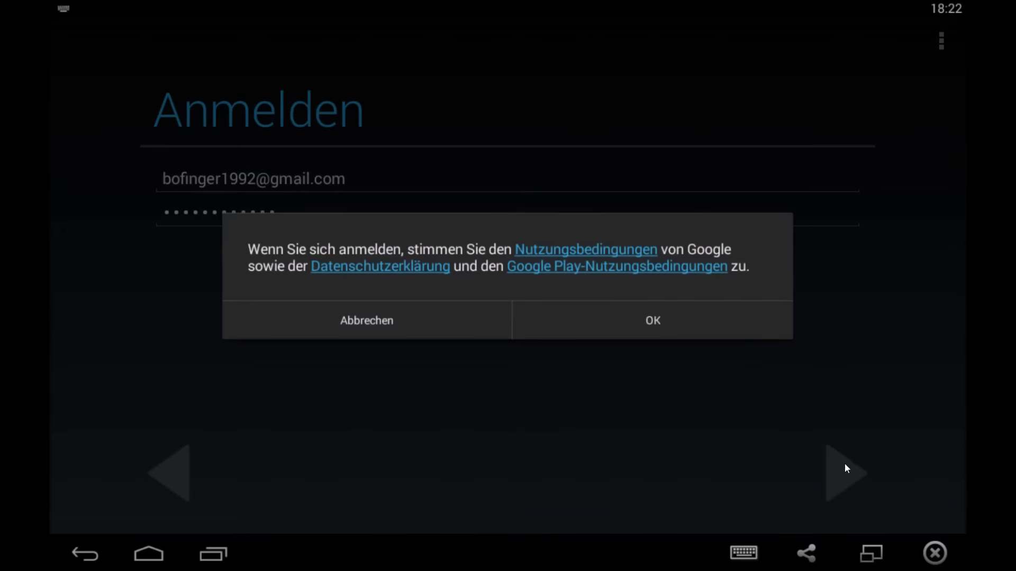
# Step: Accept Google's terms and finish the Google-Dienste setup, returning to settings
pyautogui.click(651, 320)
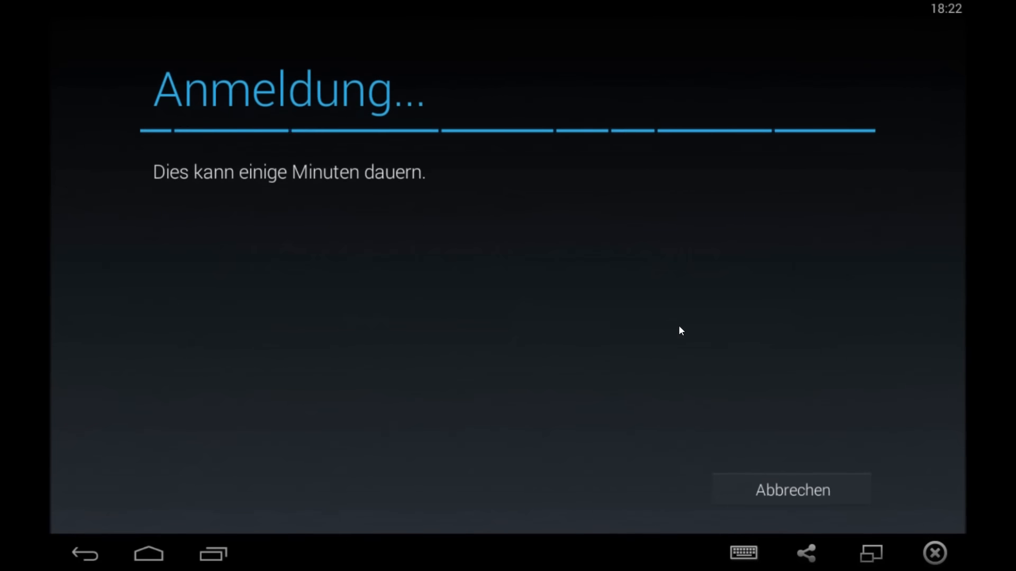
pyautogui.moveTo(204, 212)
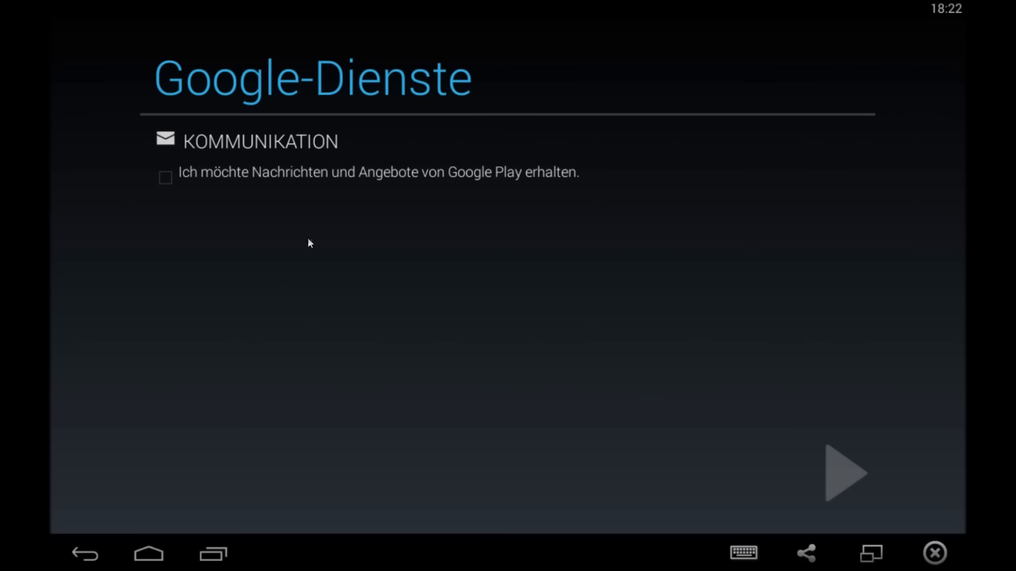
pyautogui.moveTo(207, 284)
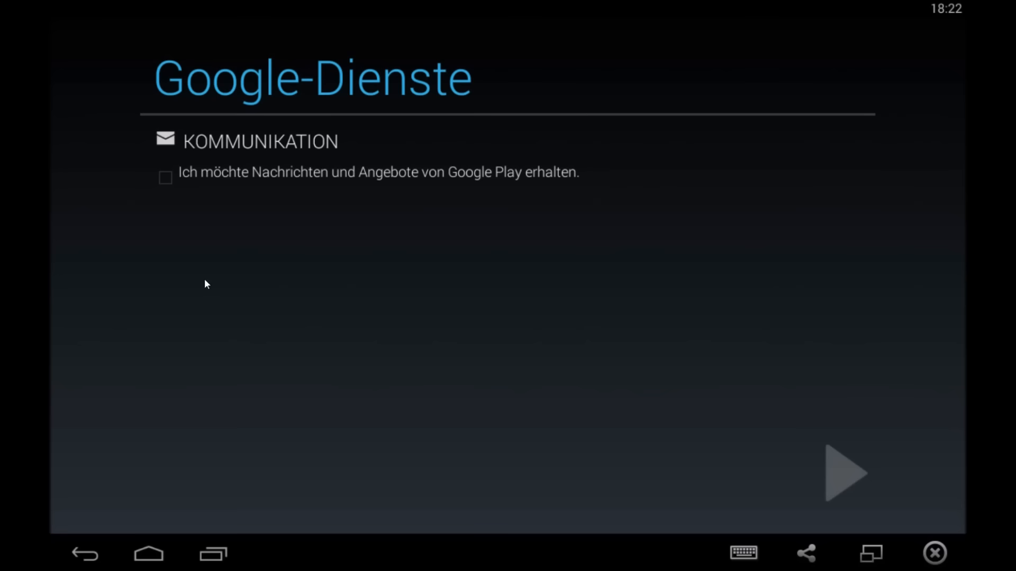
pyautogui.click(840, 474)
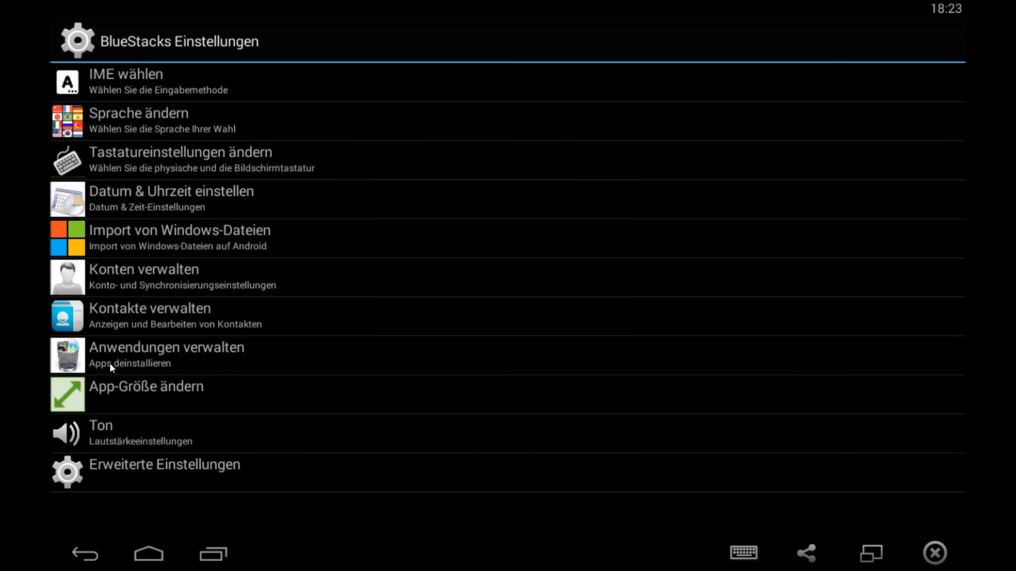
pyautogui.moveTo(216, 390)
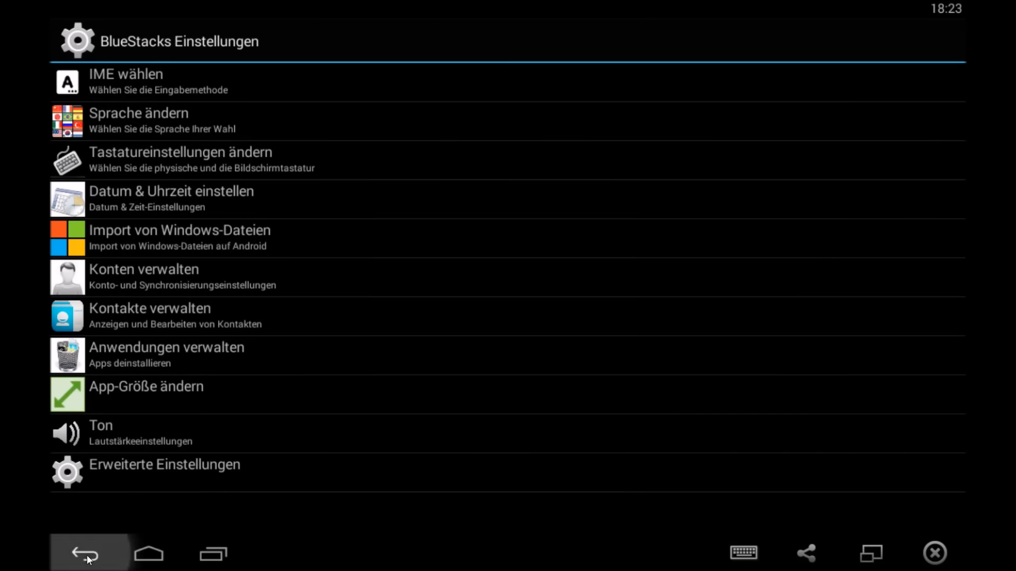
# Step: Launch Schloss Konflikt from All Apps and dismiss the Eventkarneval popup
pyautogui.click(85, 553)
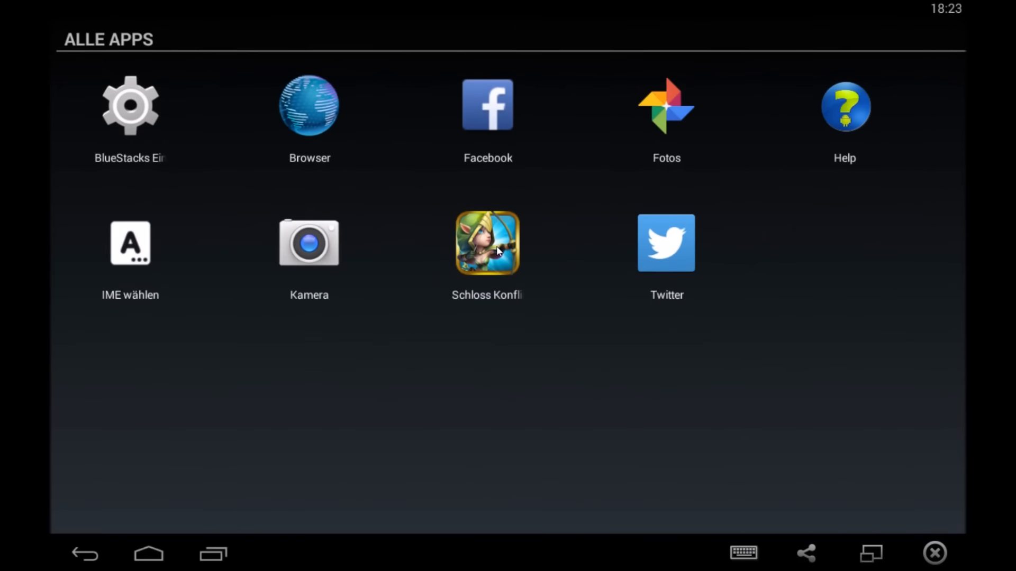
pyautogui.click(487, 243)
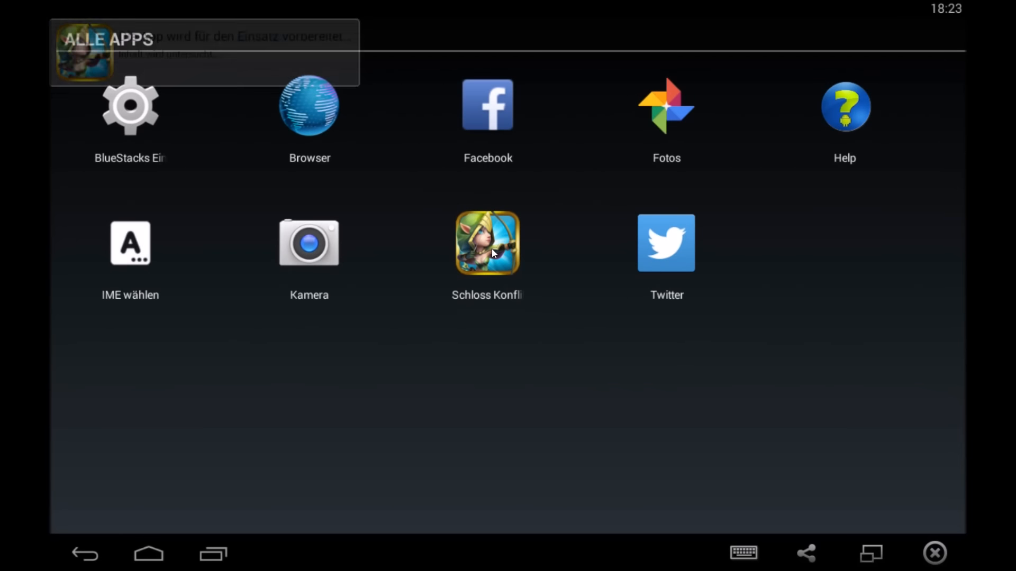
pyautogui.click(487, 244)
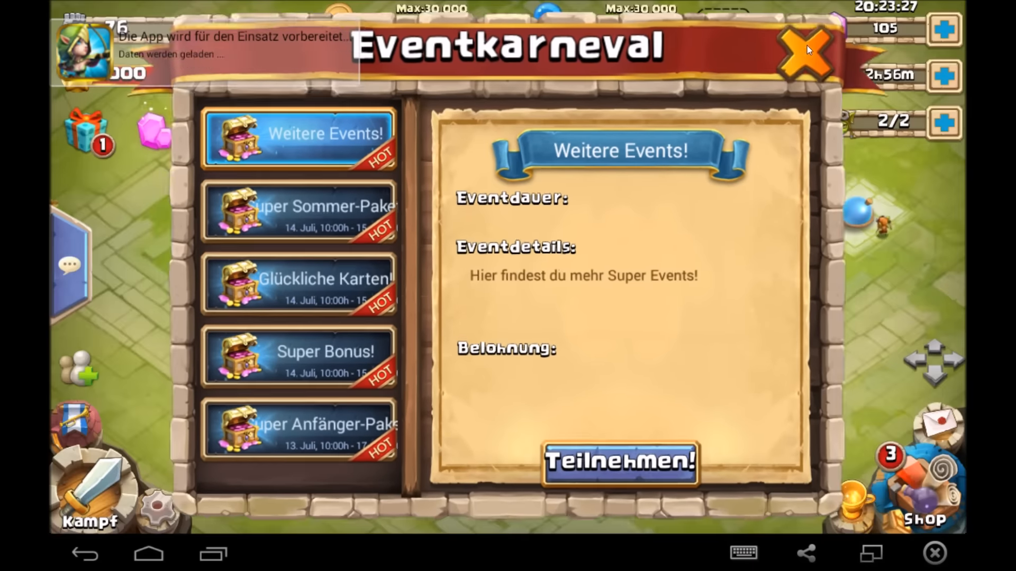
pyautogui.click(807, 51)
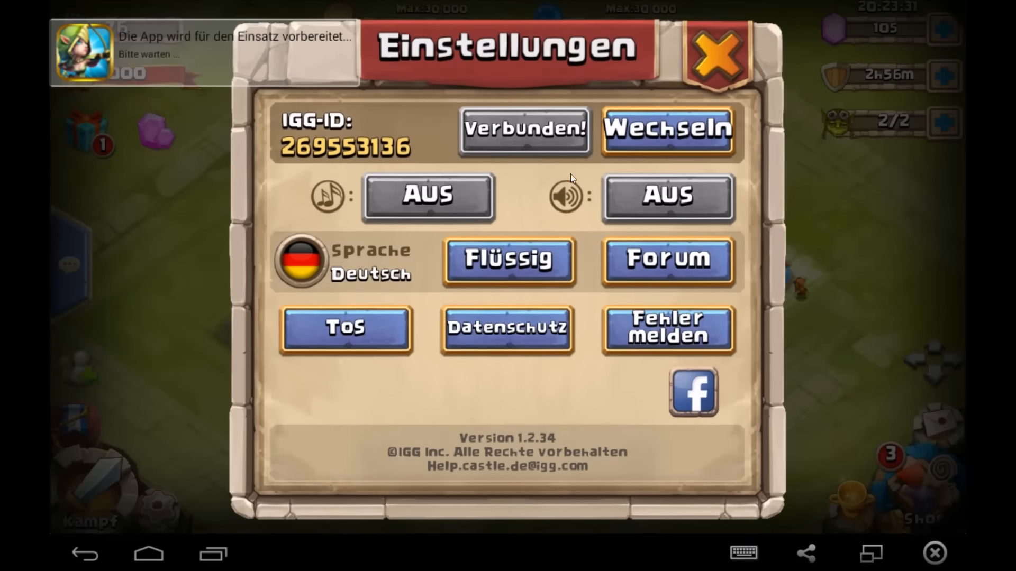
# Step: Use Wechseln to switch to the main Google account, allowing profile access, and close the panel
pyautogui.click(668, 131)
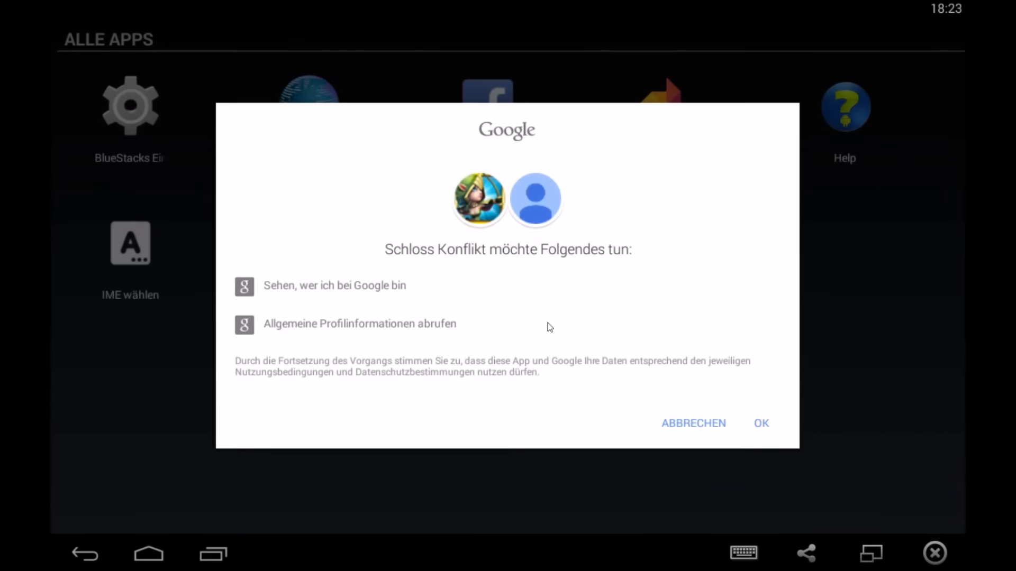
pyautogui.click(761, 423)
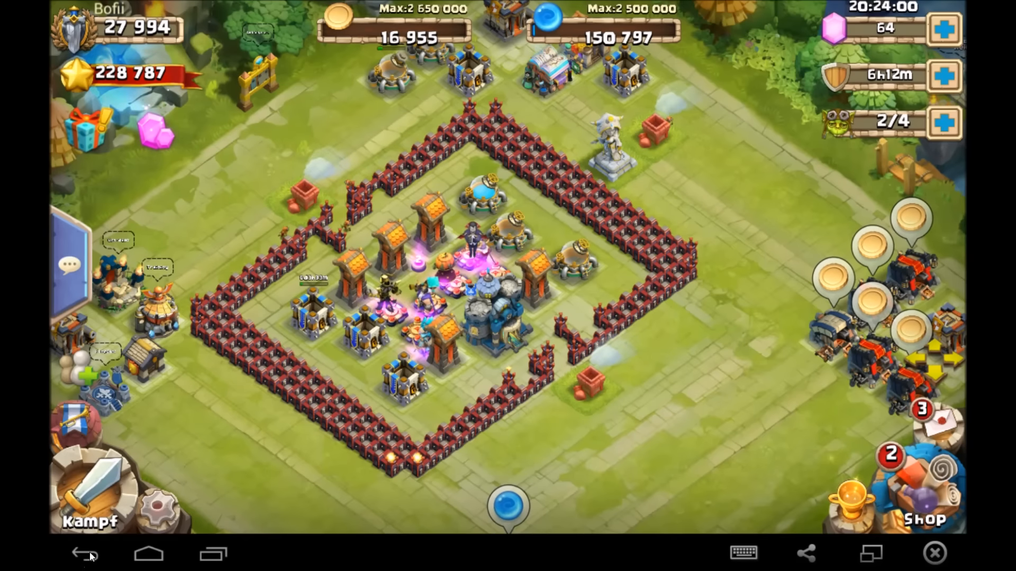
pyautogui.moveTo(149, 513)
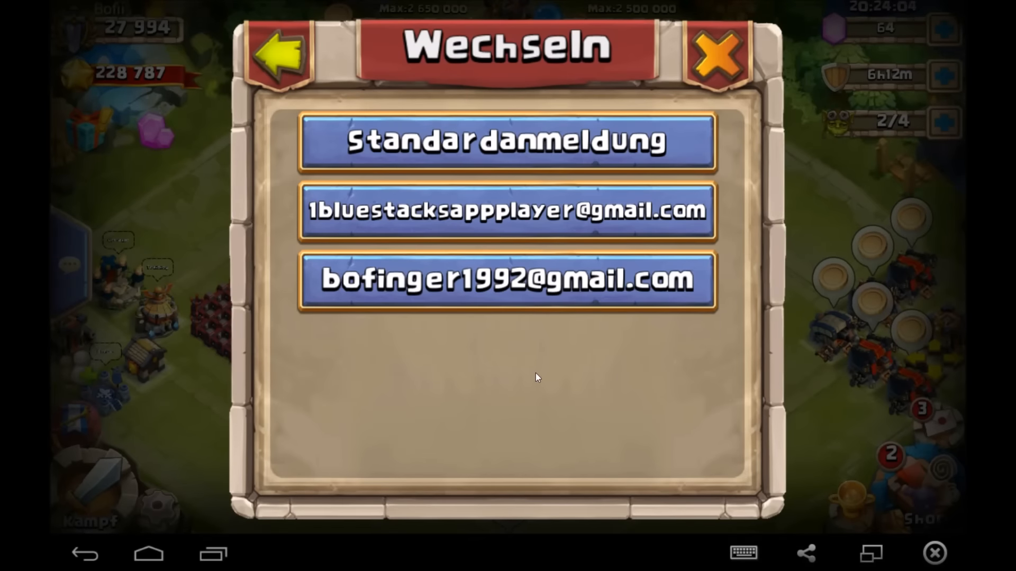
pyautogui.moveTo(666, 141)
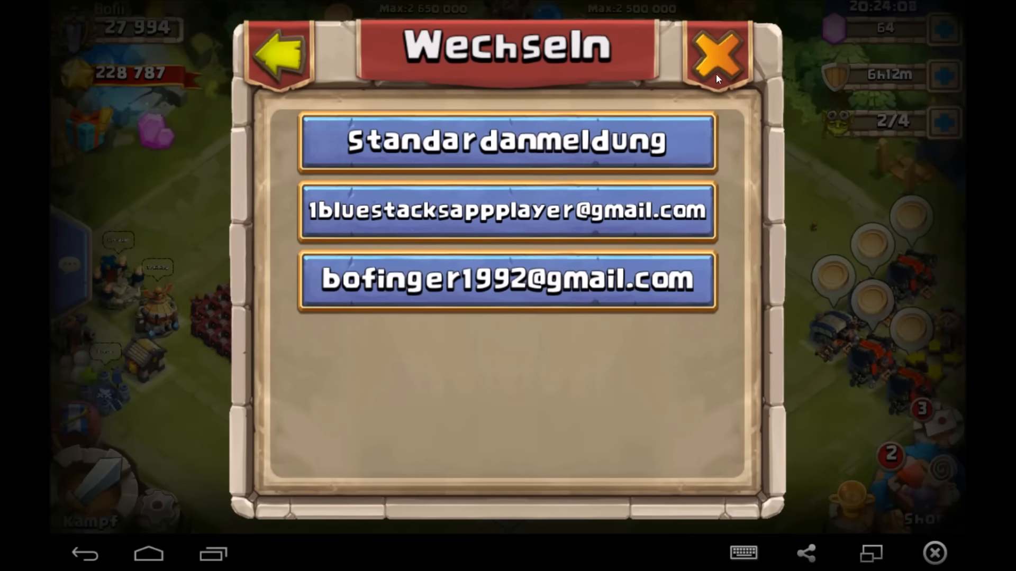
pyautogui.click(714, 55)
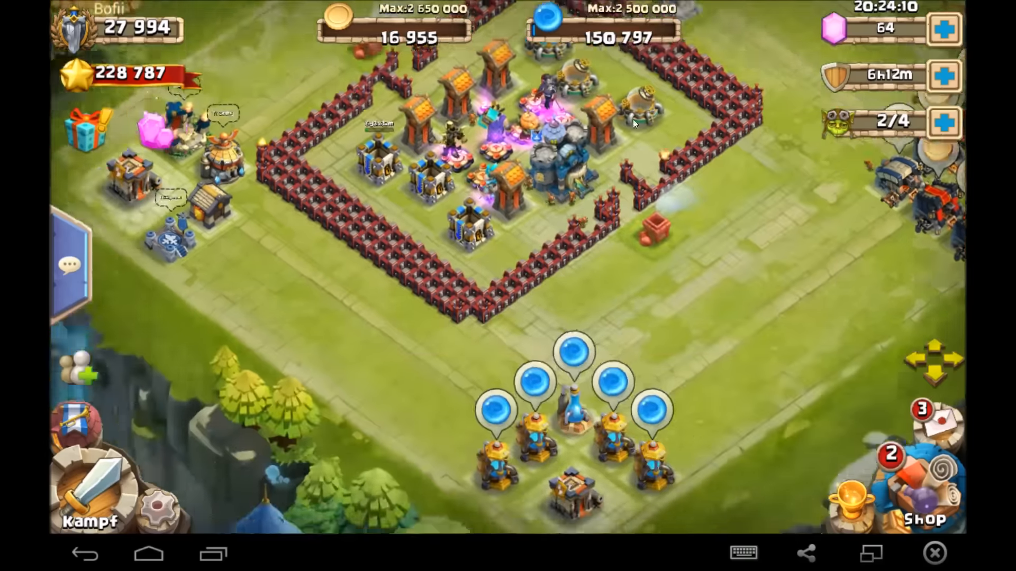